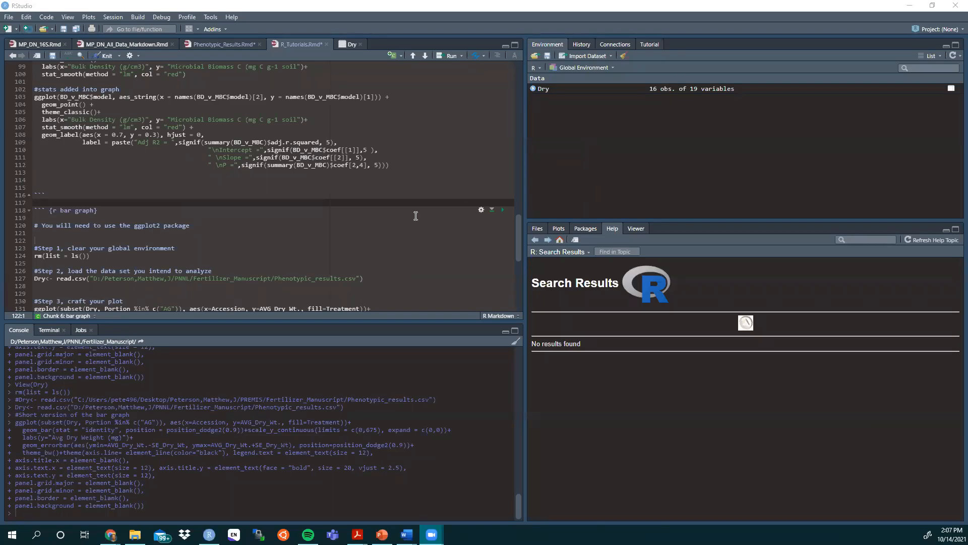
mouse_move(128, 219)
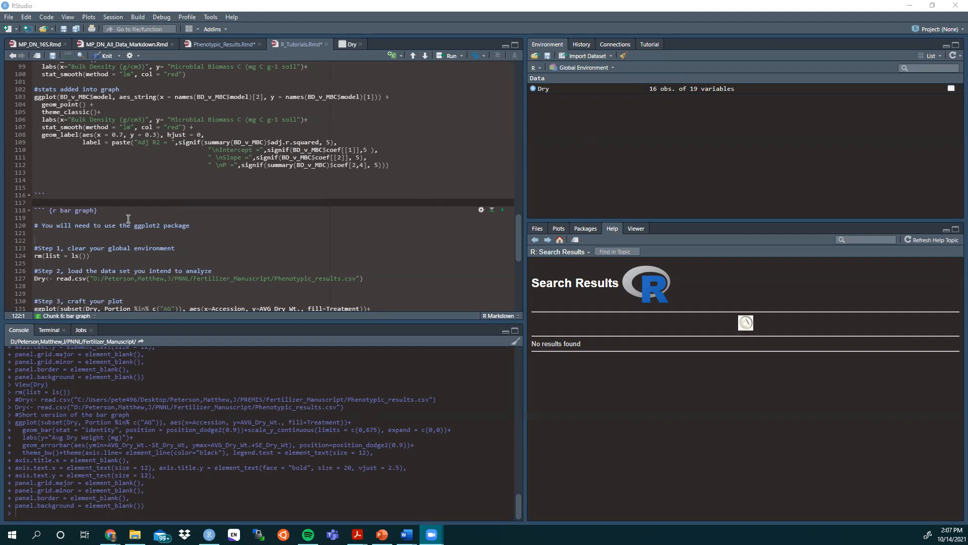
- Run library(ggplot2) from the library section, noting the install.packages line, then return to the bar graph chunk
scroll(down, 3)
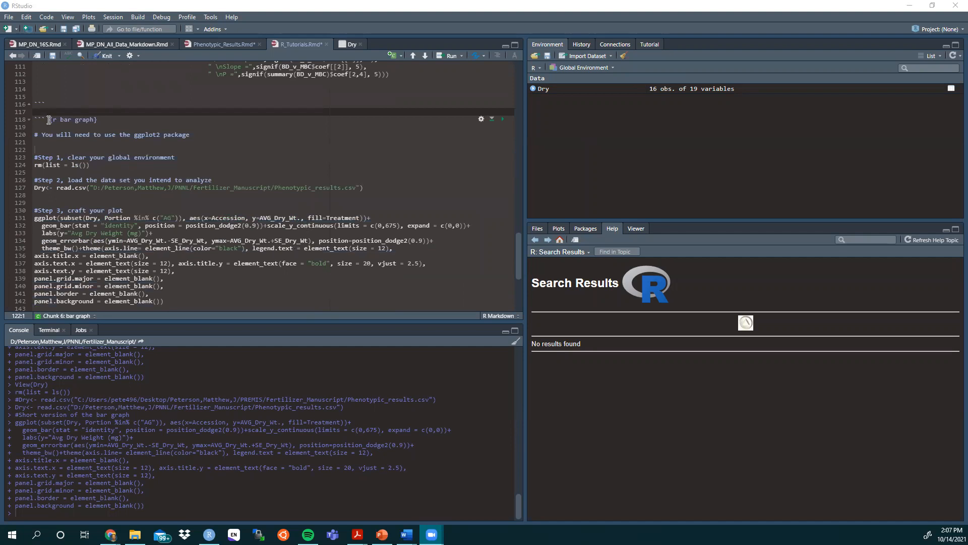
double_click(73, 119)
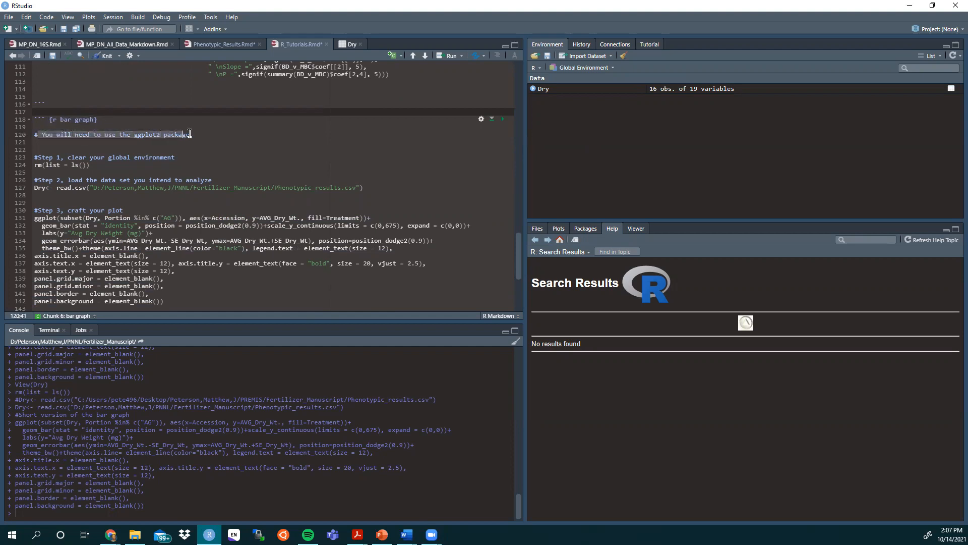
scroll(up, 3)
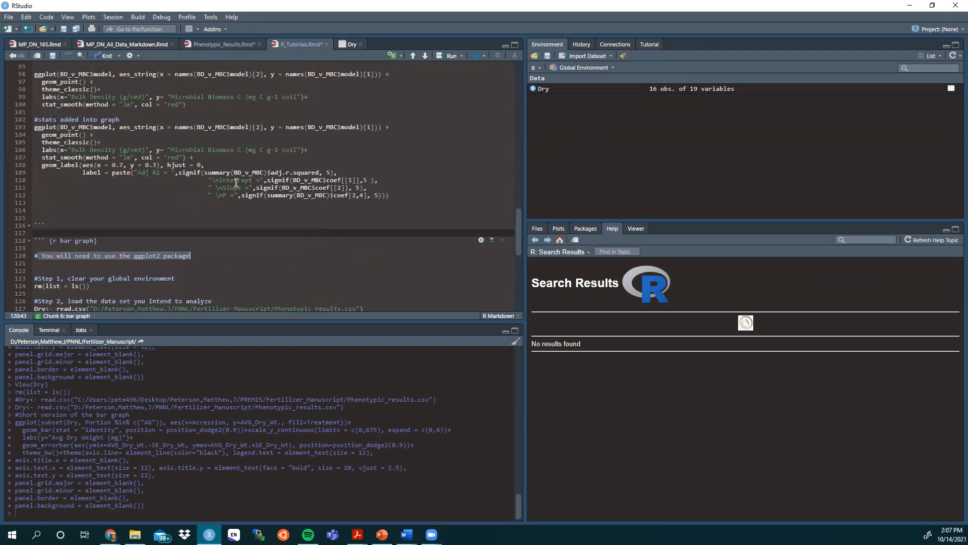
scroll(up, 3)
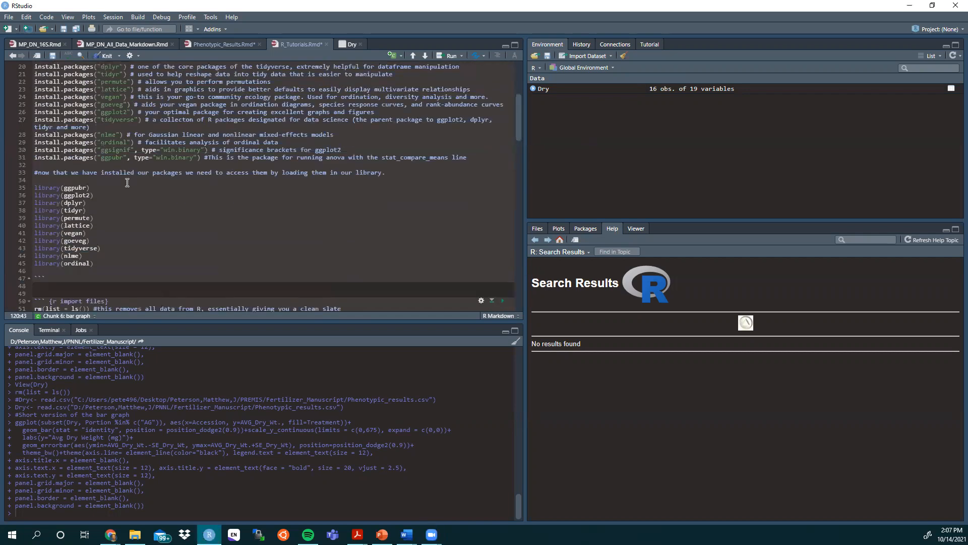
scroll(up, 3)
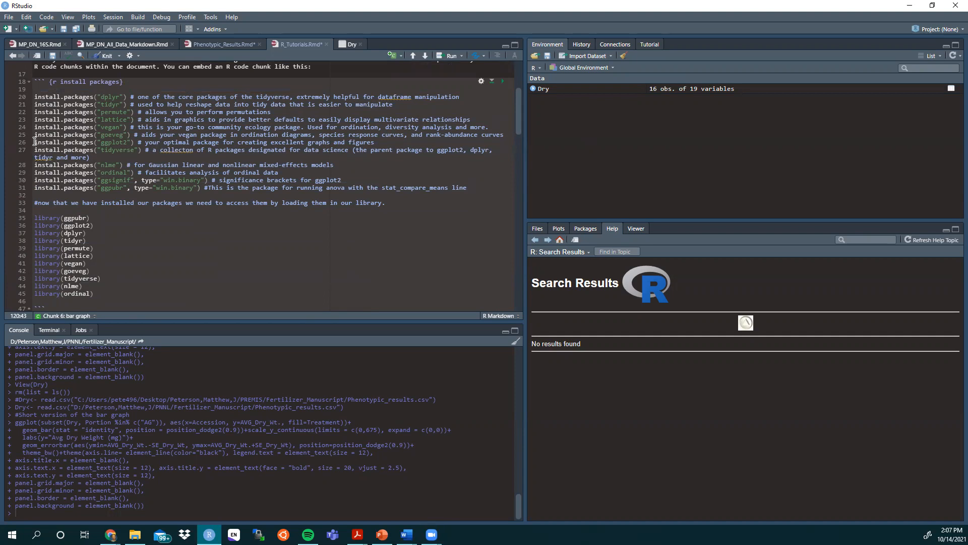
click(166, 142)
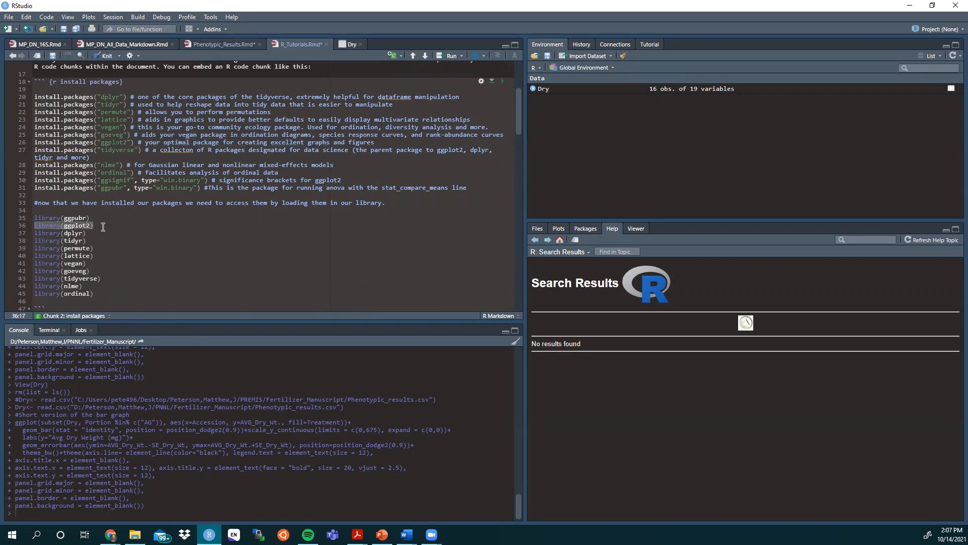
click(94, 224)
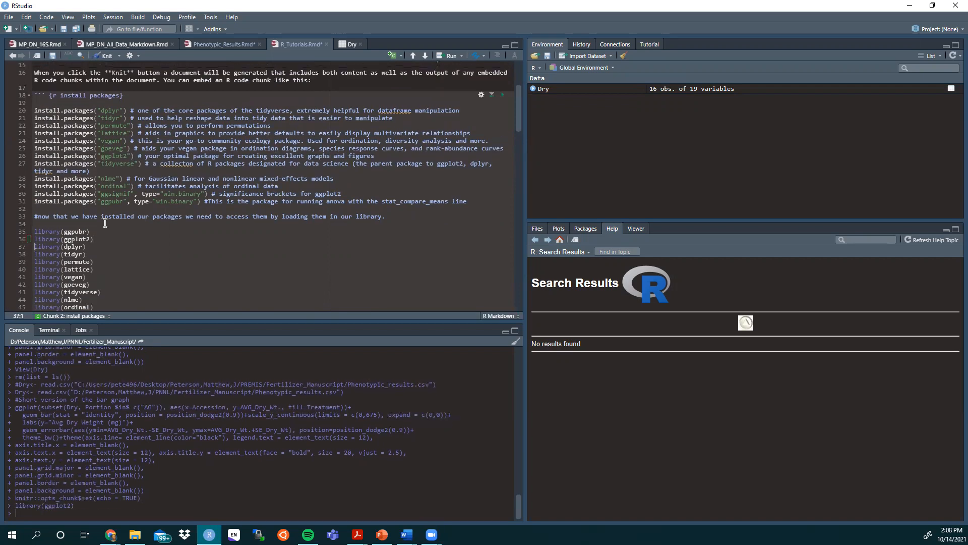
scroll(down, 3)
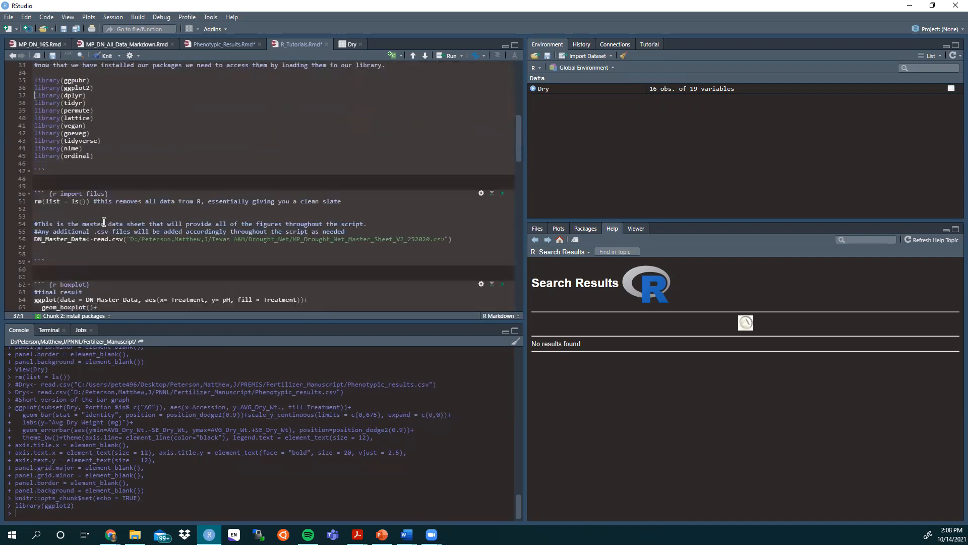
scroll(down, 3)
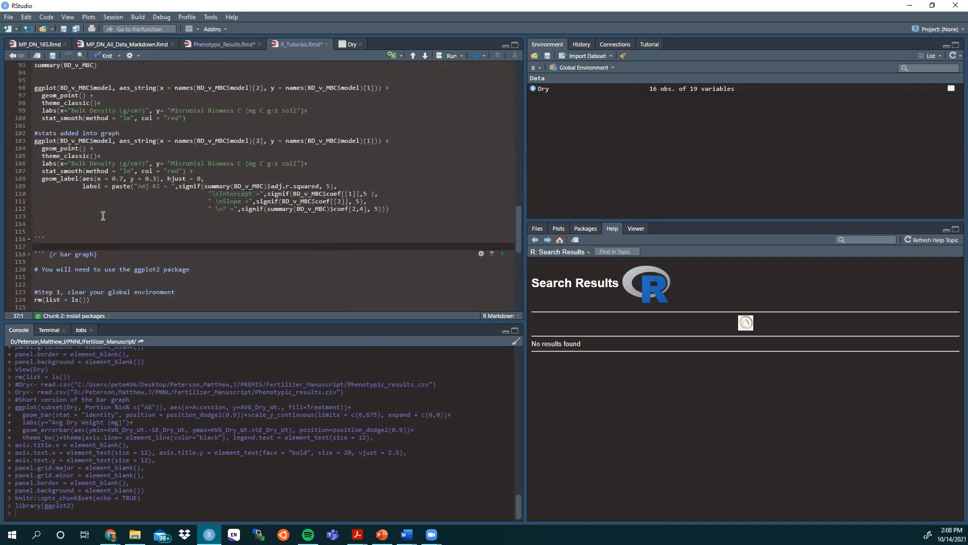
scroll(down, 3)
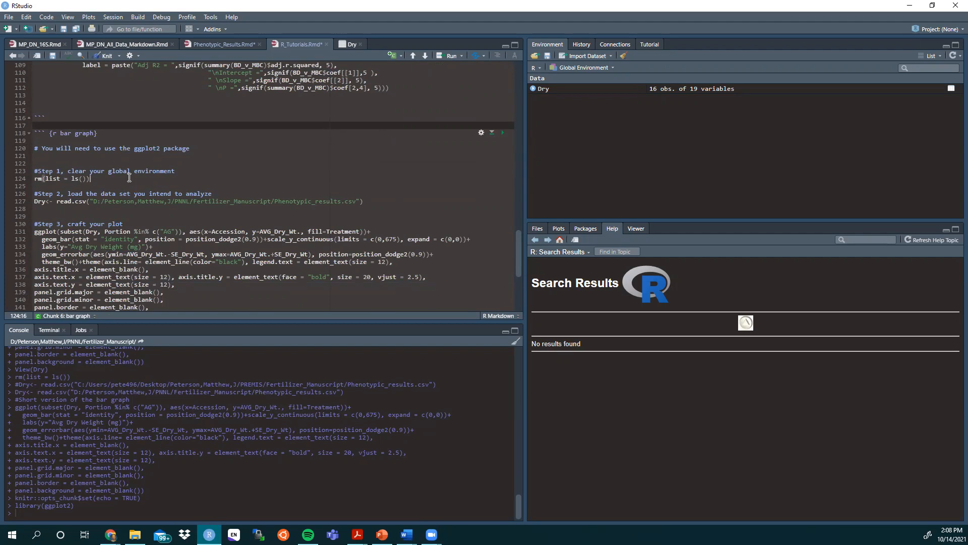
mouse_move(563, 94)
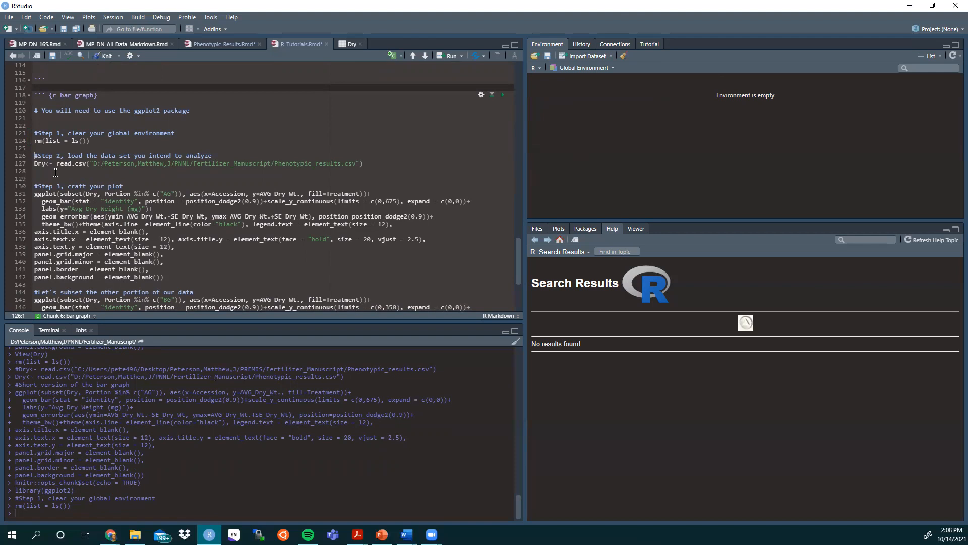
mouse_move(97, 167)
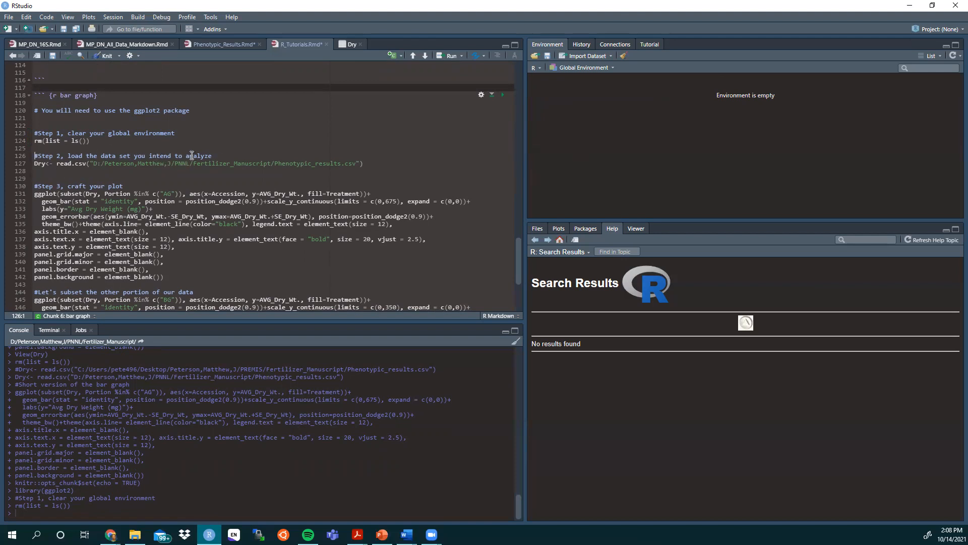
- Run the Dry <- read.csv(...) line reading Phenotypic_results.csv into Dry
click(38, 163)
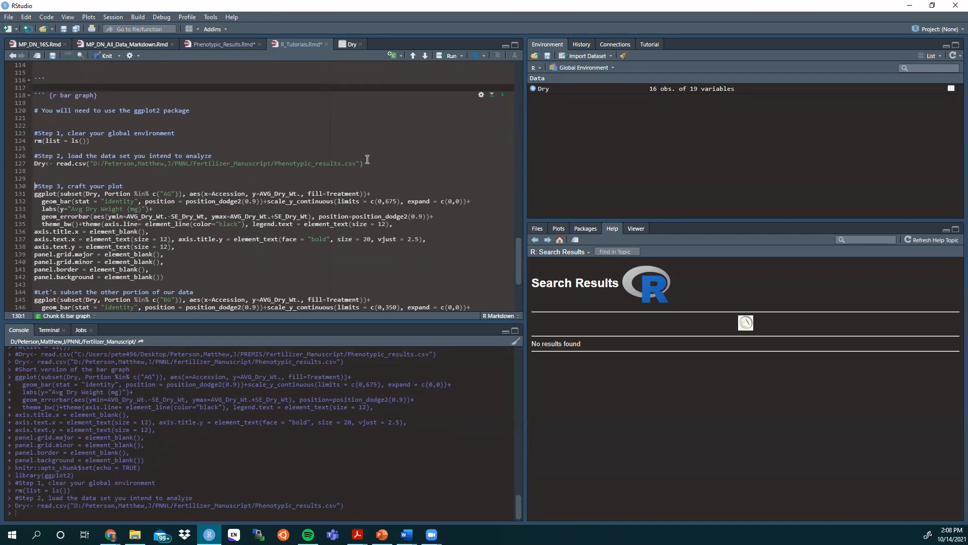
mouse_move(293, 165)
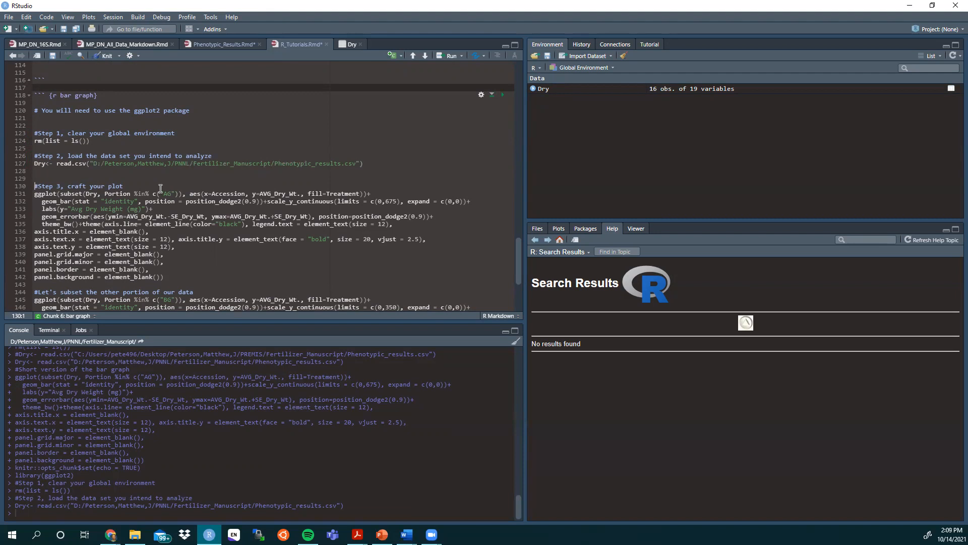
mouse_move(523, 206)
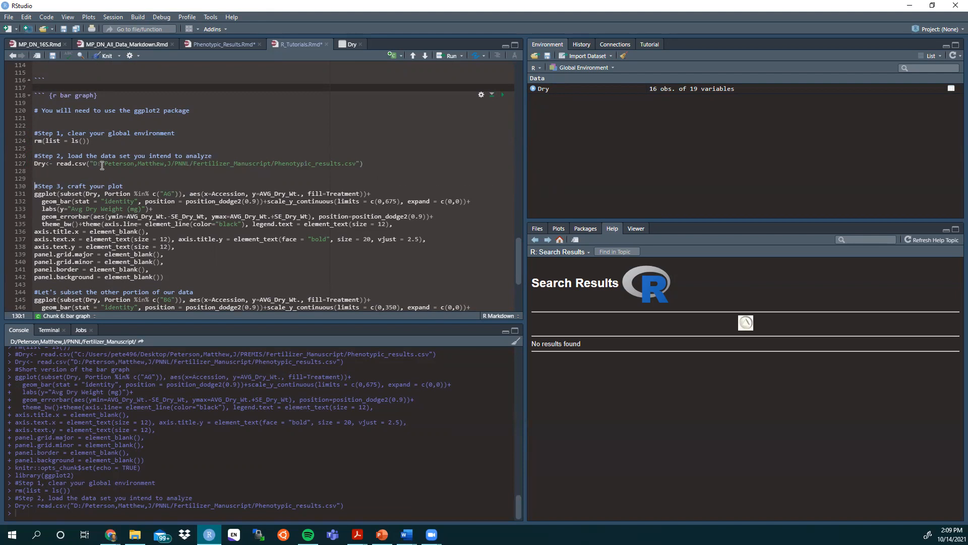
click(104, 164)
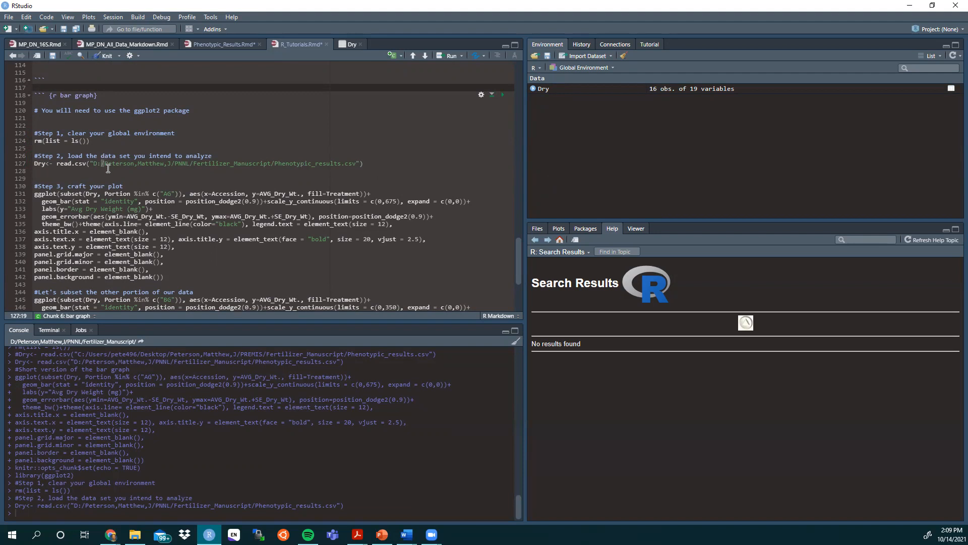
mouse_move(163, 161)
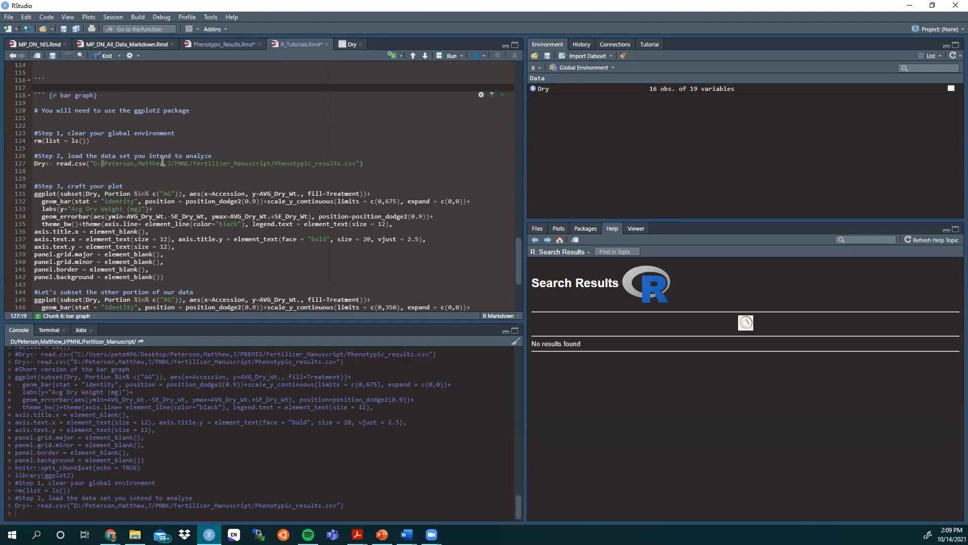
mouse_move(361, 161)
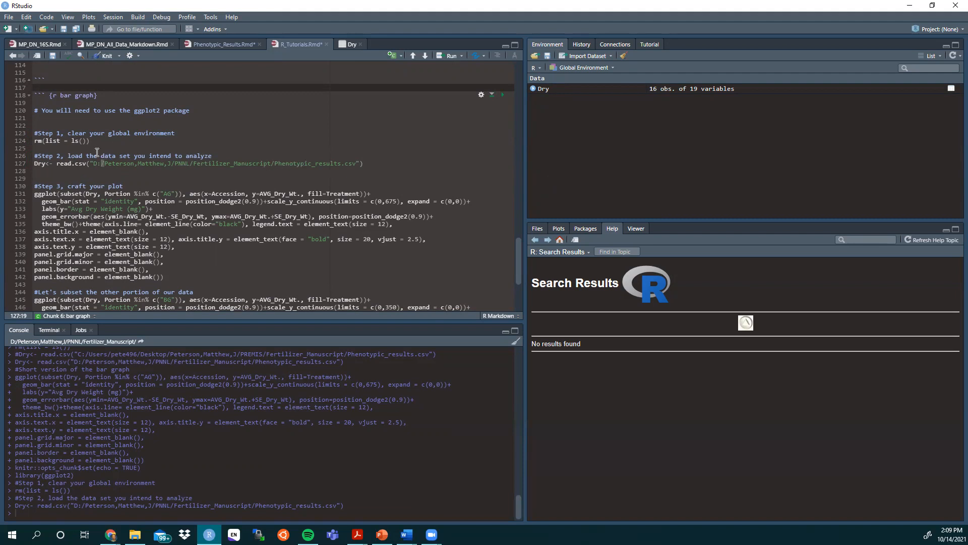
mouse_move(568, 121)
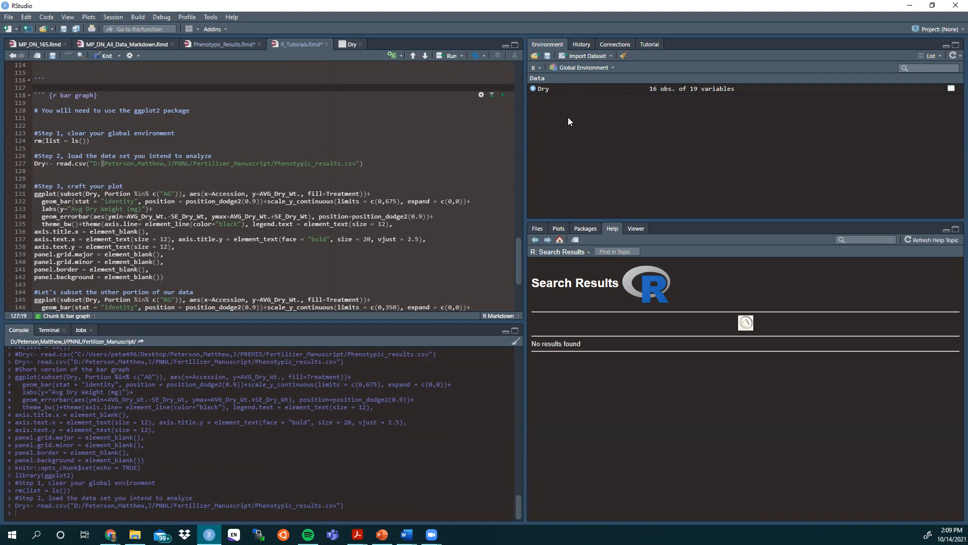
mouse_move(571, 93)
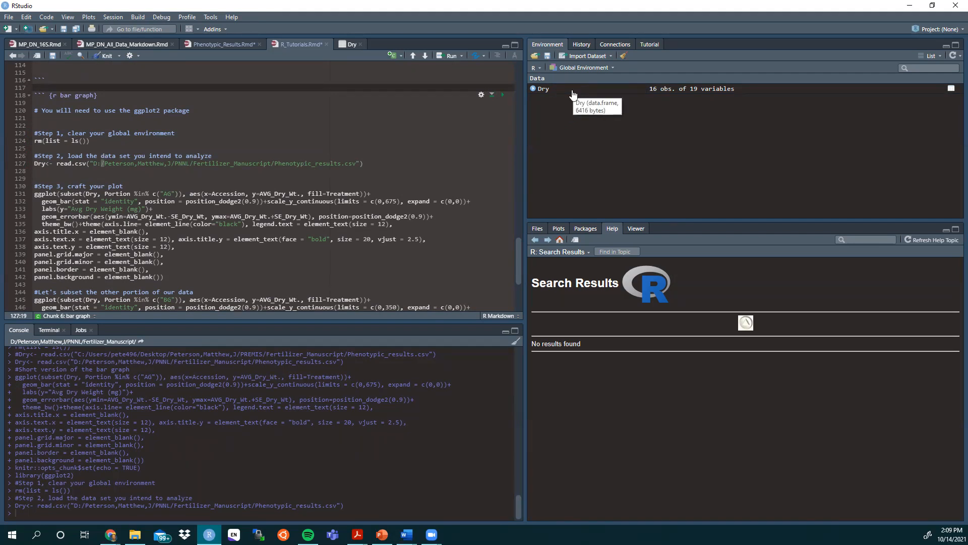
mouse_move(108, 177)
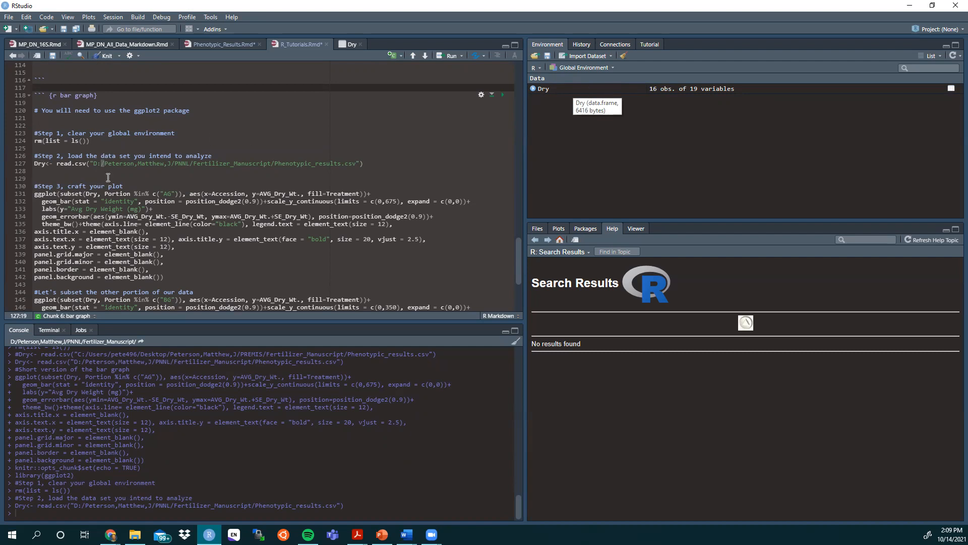
mouse_move(557, 96)
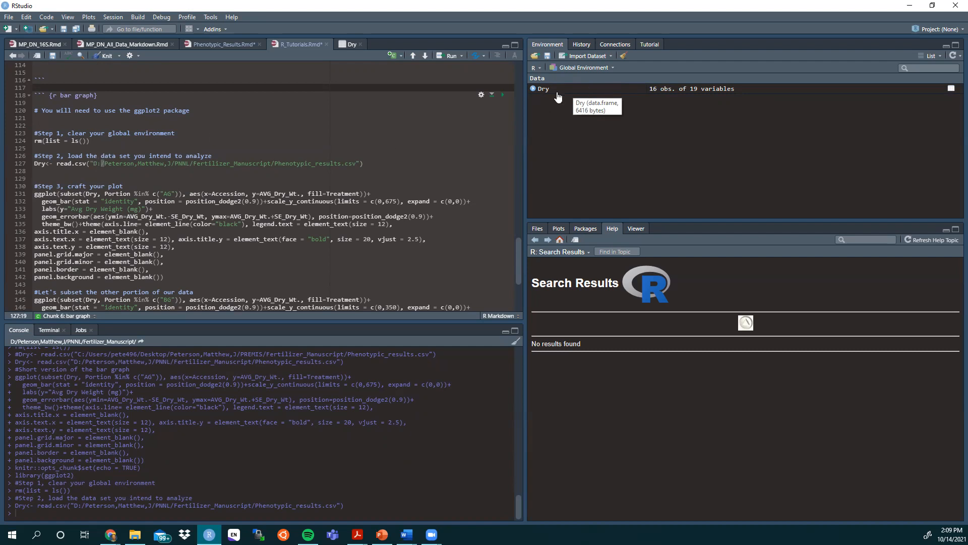
click(543, 89)
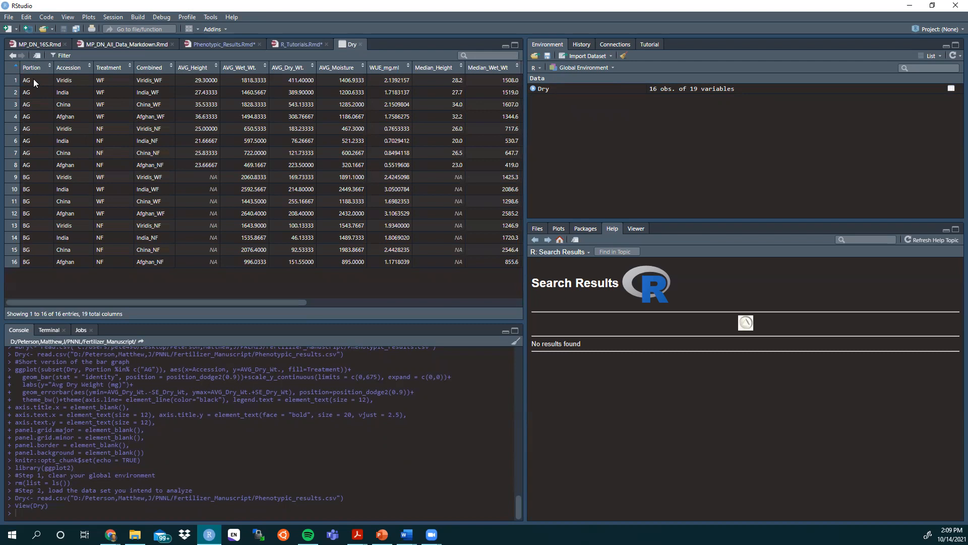
mouse_move(39, 130)
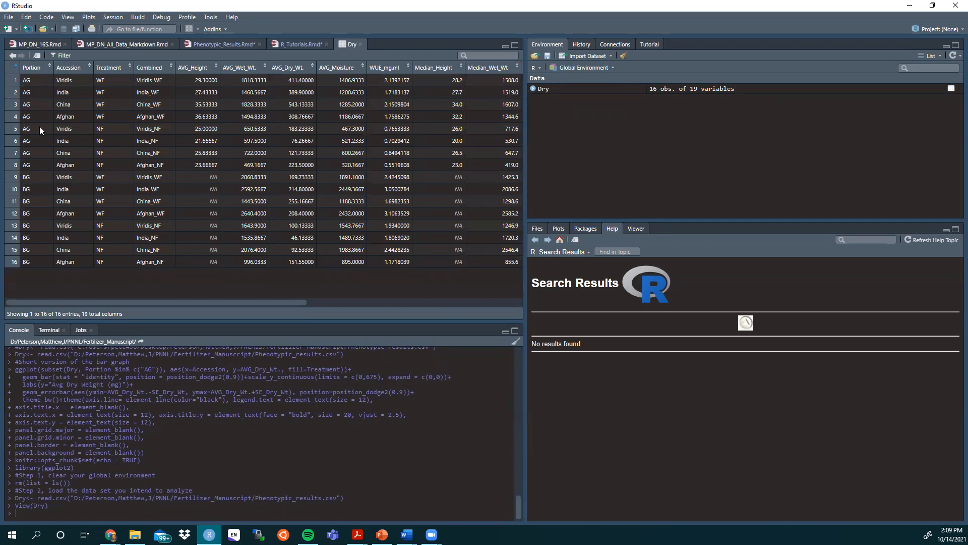
mouse_move(50, 158)
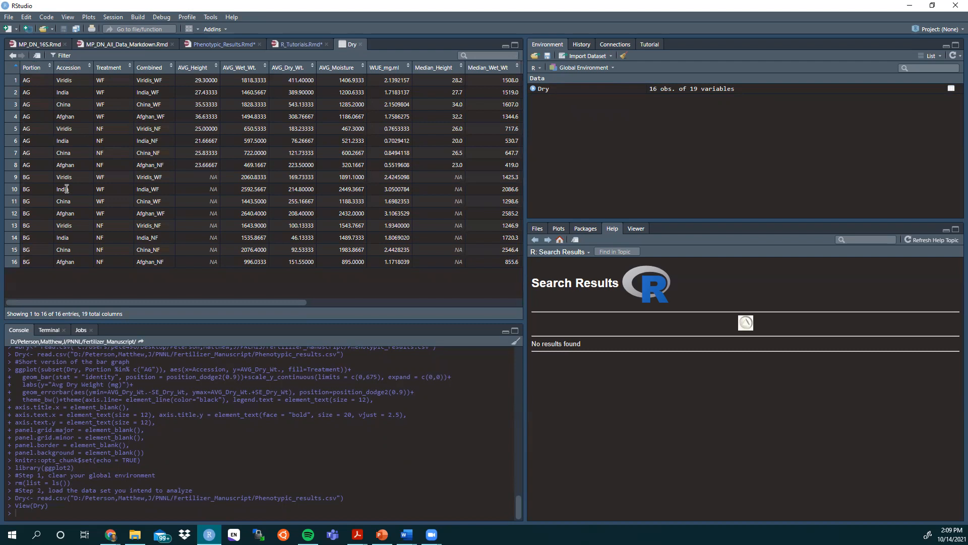
mouse_move(60, 114)
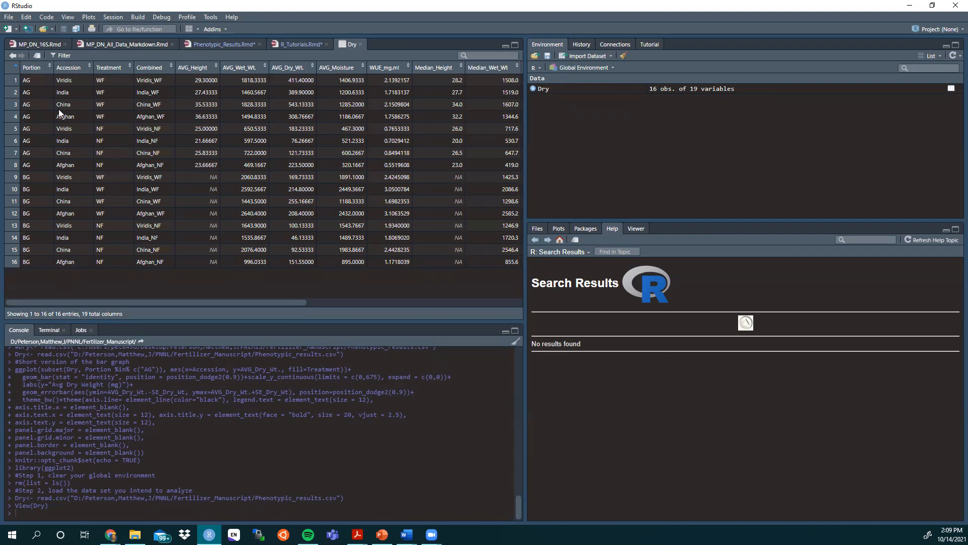
mouse_move(69, 236)
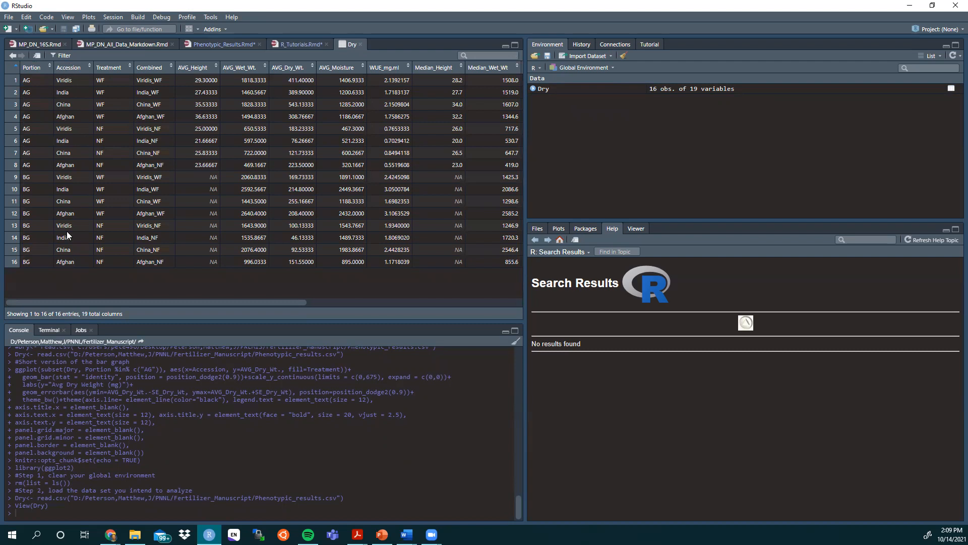
mouse_move(90, 223)
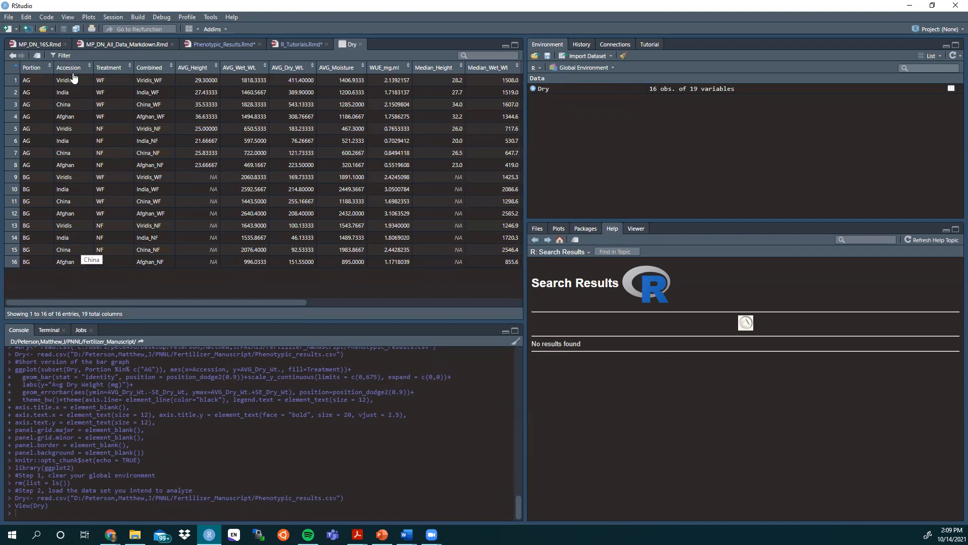
mouse_move(121, 58)
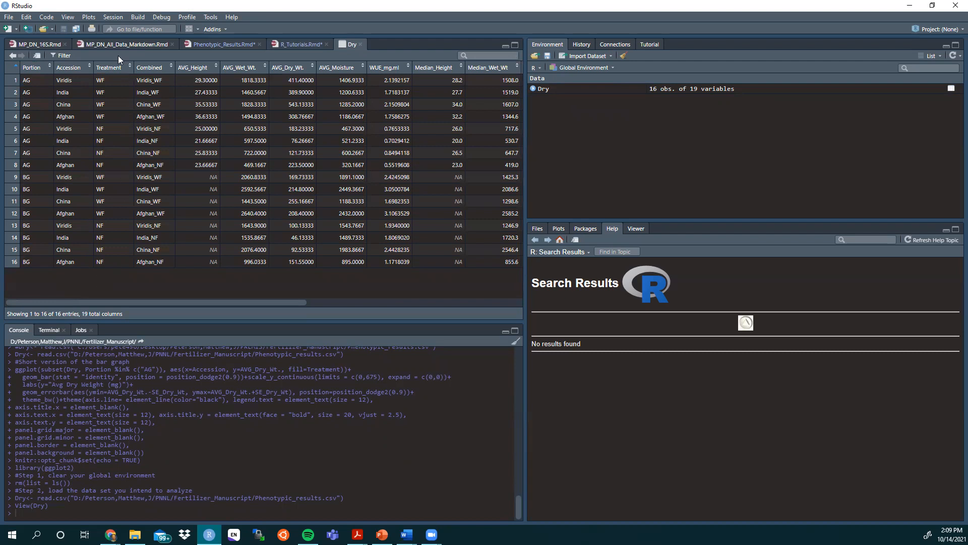
mouse_move(194, 308)
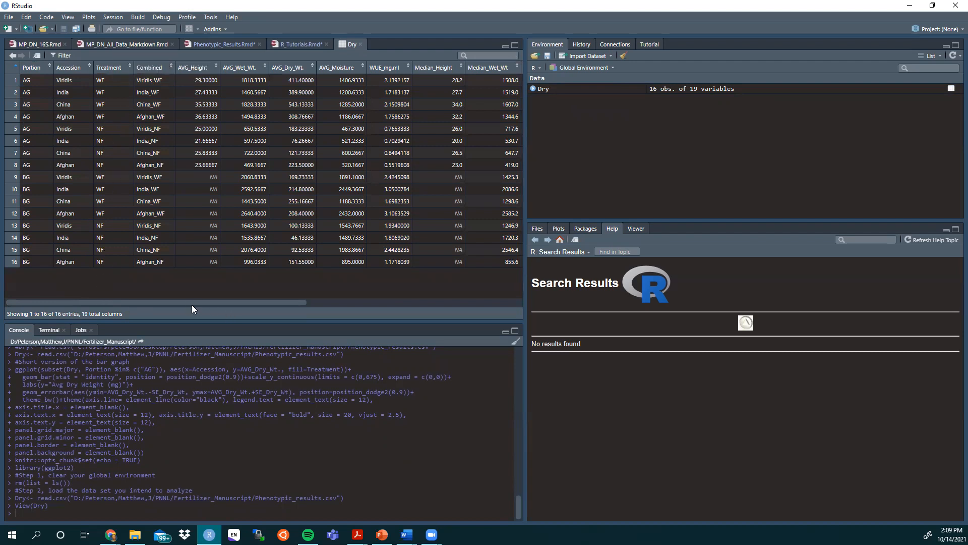
mouse_move(32, 73)
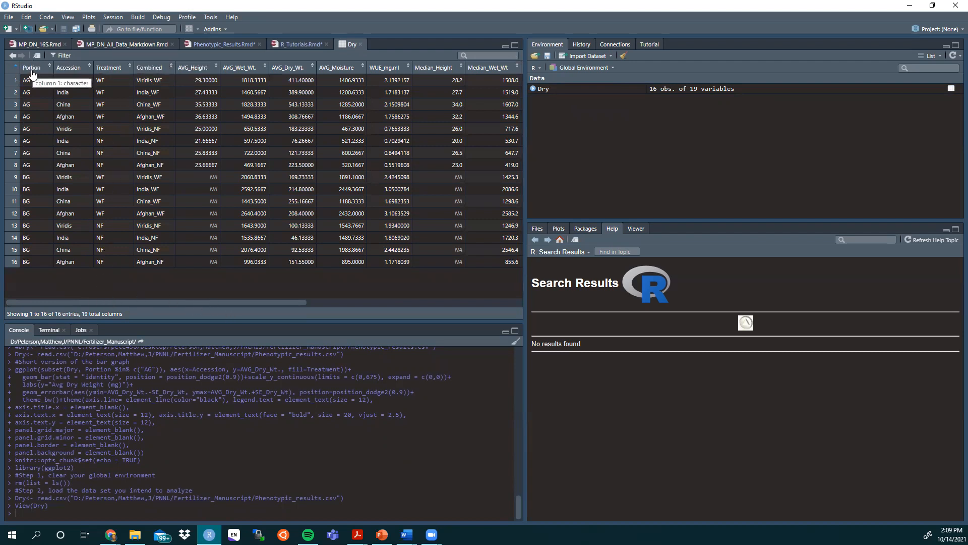
mouse_move(27, 180)
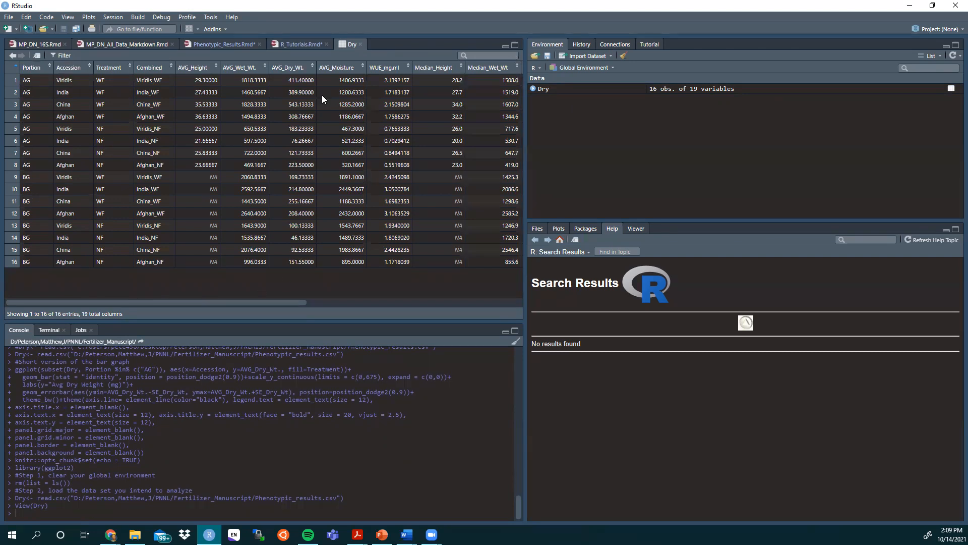
mouse_move(304, 75)
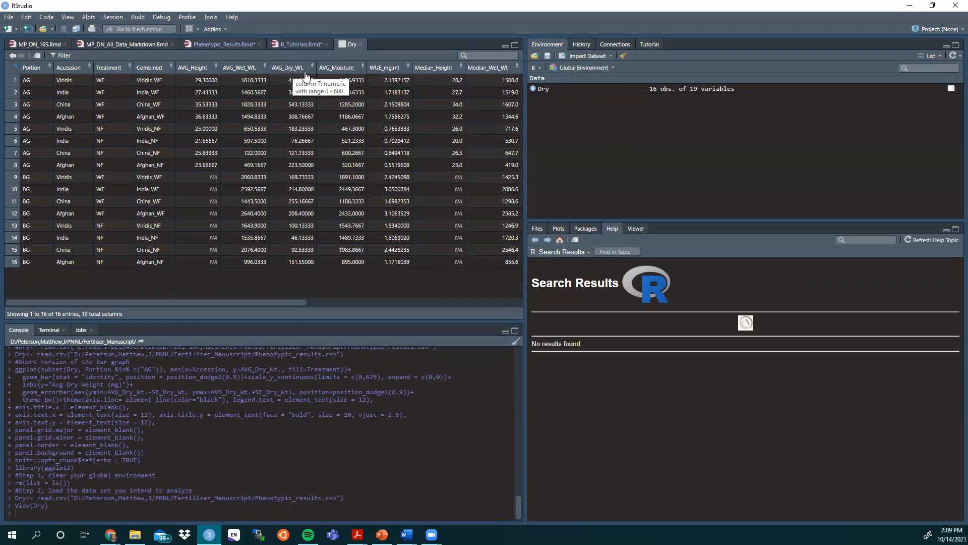
mouse_move(299, 304)
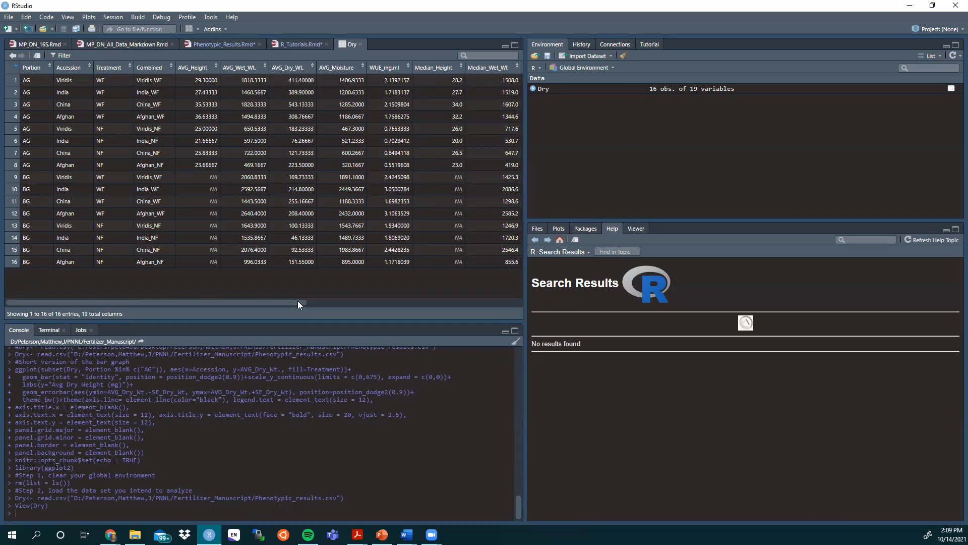
mouse_move(299, 44)
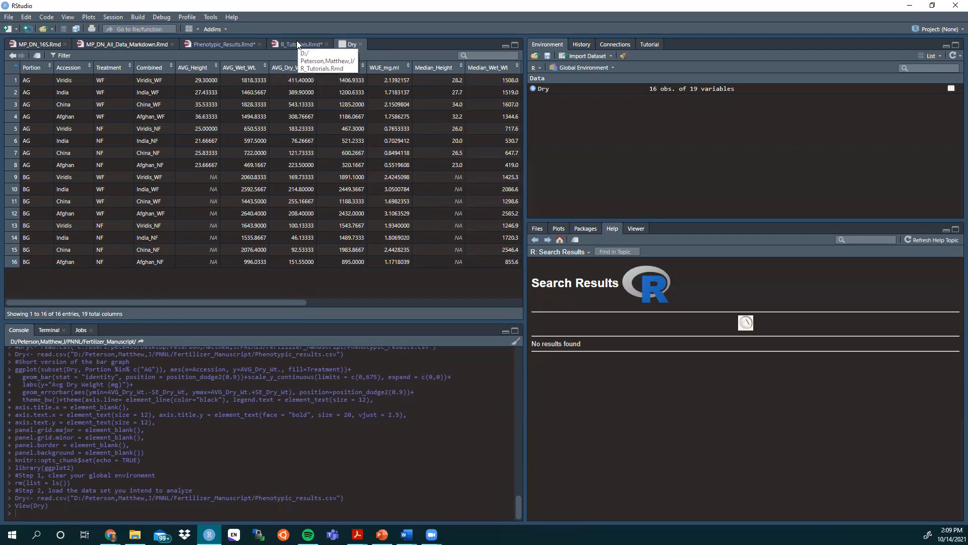
mouse_move(251, 38)
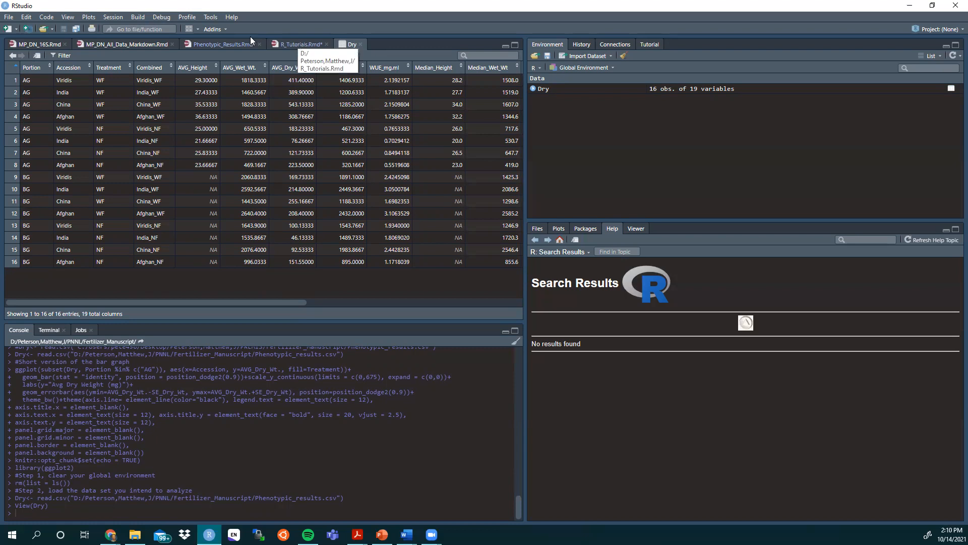
- Compare the plot code's Portion == 'AG' subset and aes mapping against the Dry table's Portion column
click(300, 43)
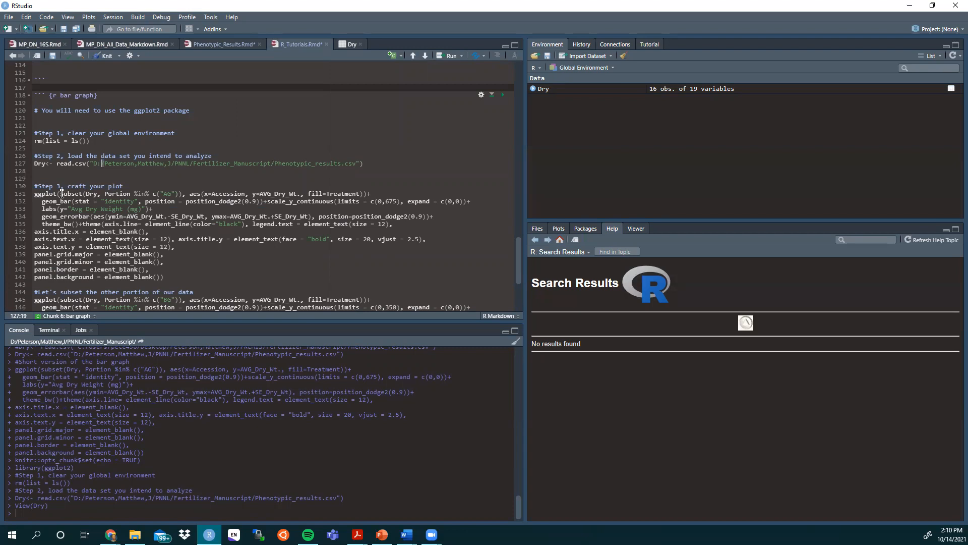
click(37, 194)
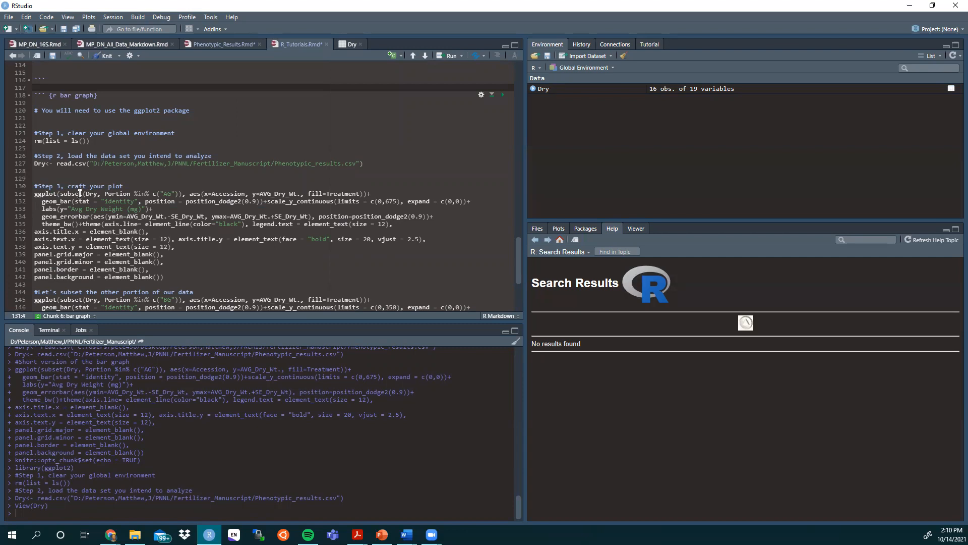
click(62, 194)
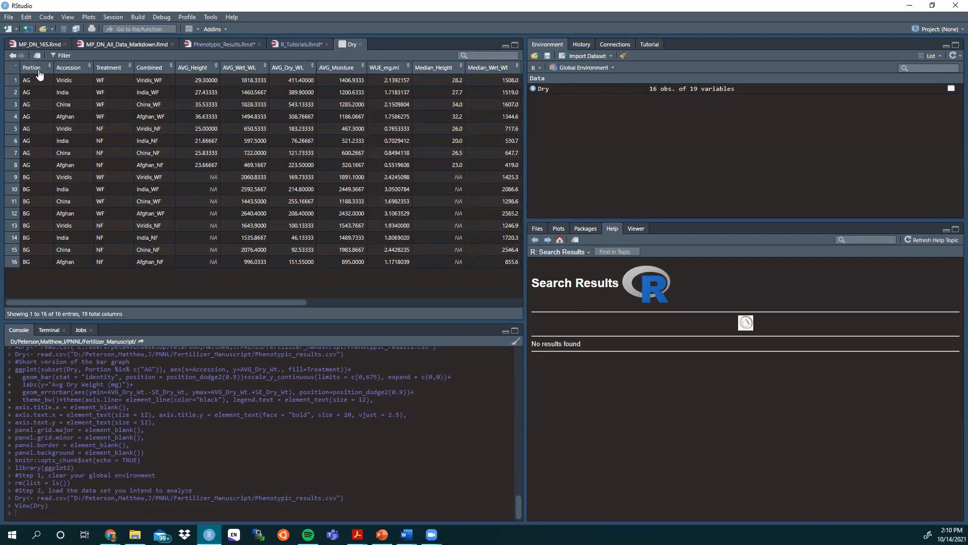
click(299, 44)
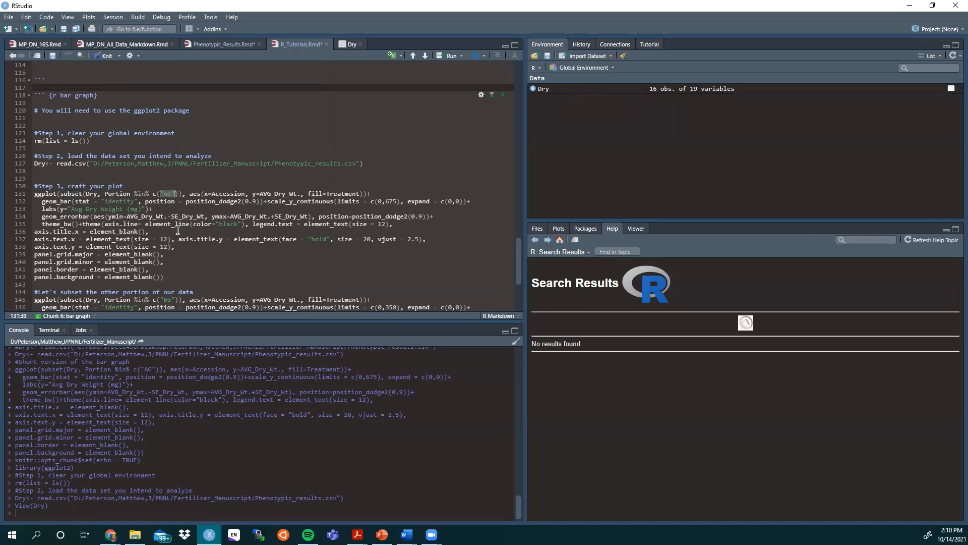
mouse_move(188, 183)
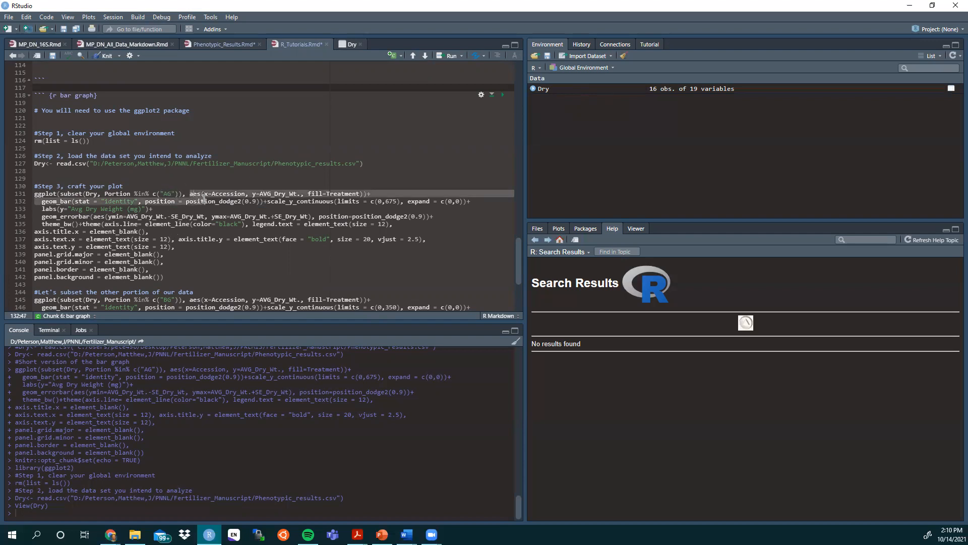
click(212, 194)
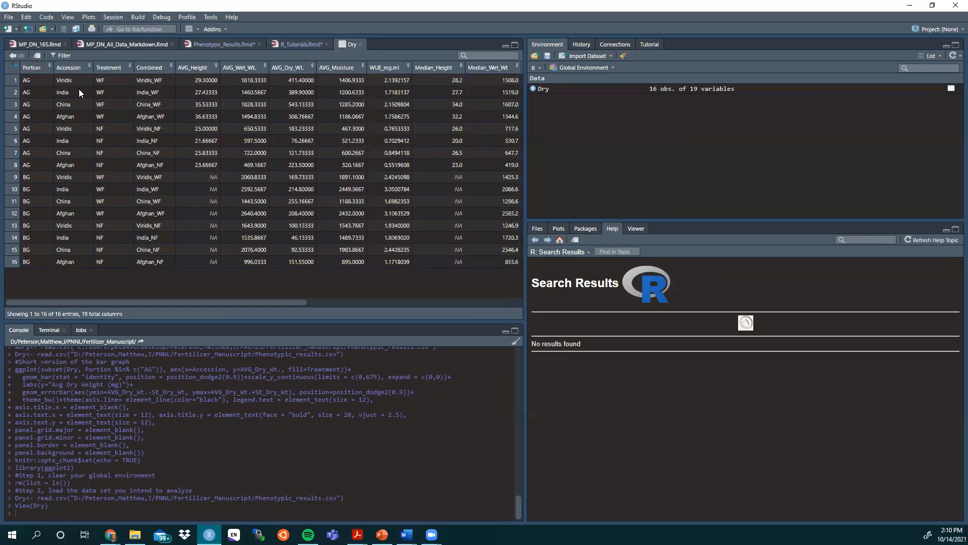
mouse_move(73, 110)
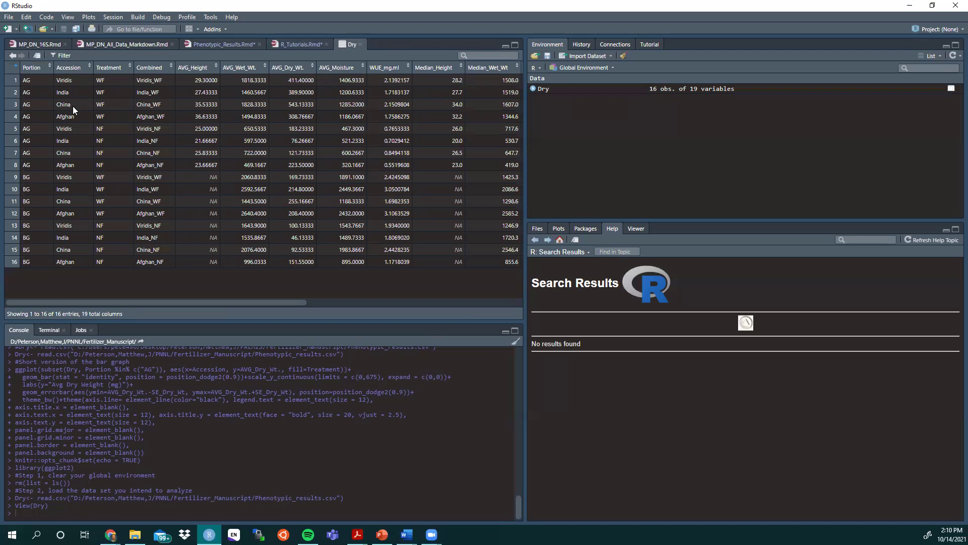
mouse_move(290, 43)
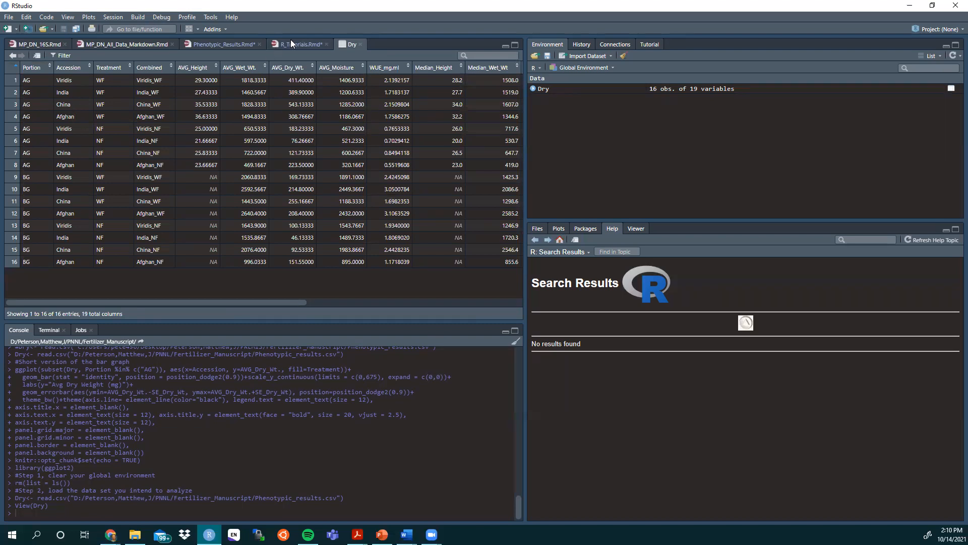
click(300, 43)
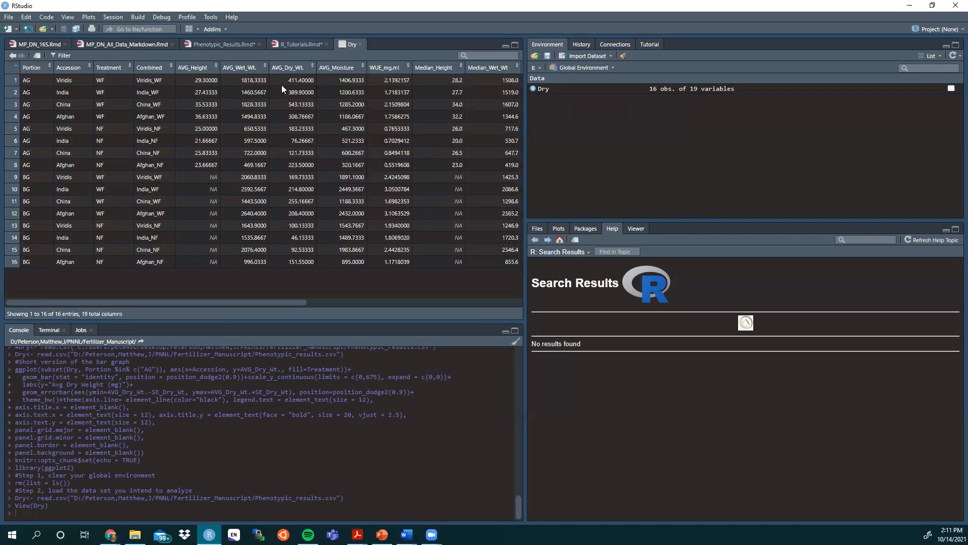
mouse_move(297, 235)
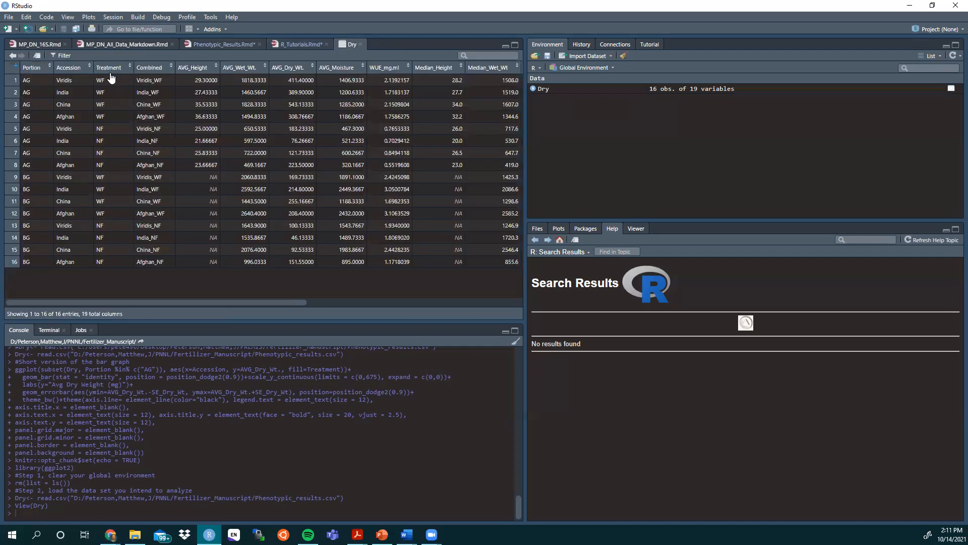
mouse_move(101, 79)
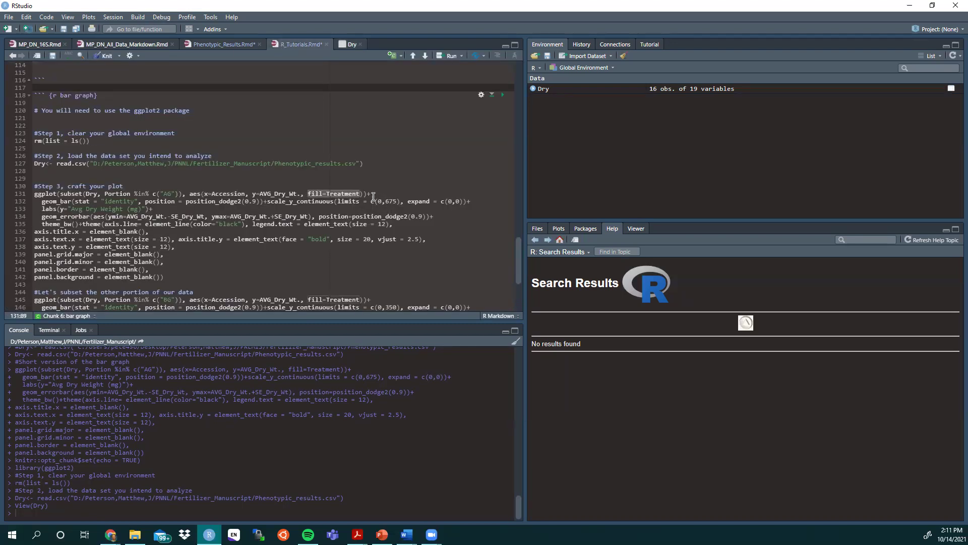
click(370, 194)
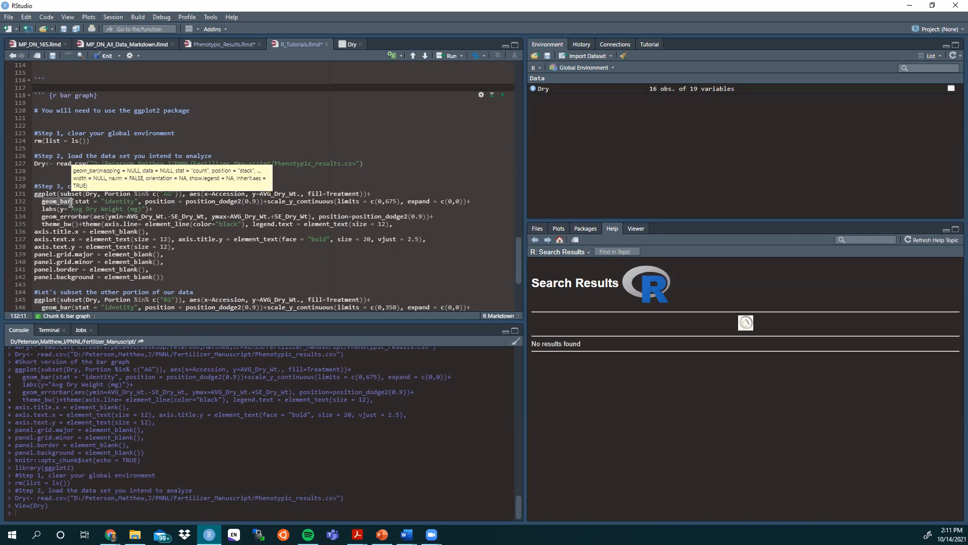
mouse_move(59, 207)
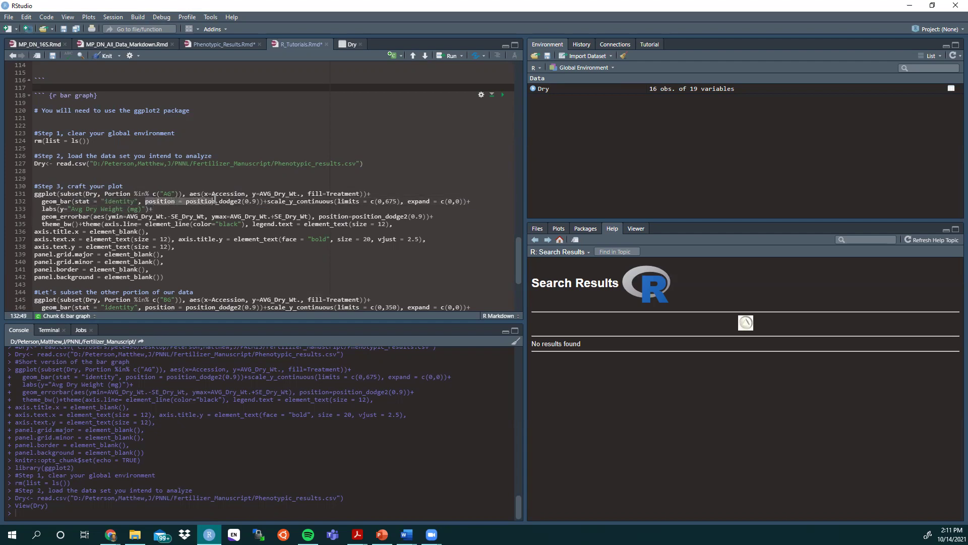
mouse_move(229, 202)
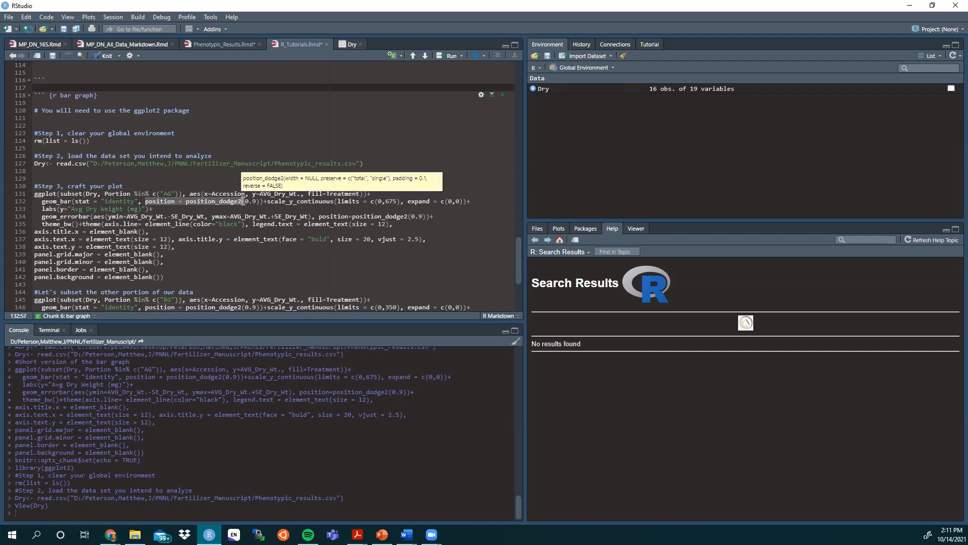
mouse_move(224, 211)
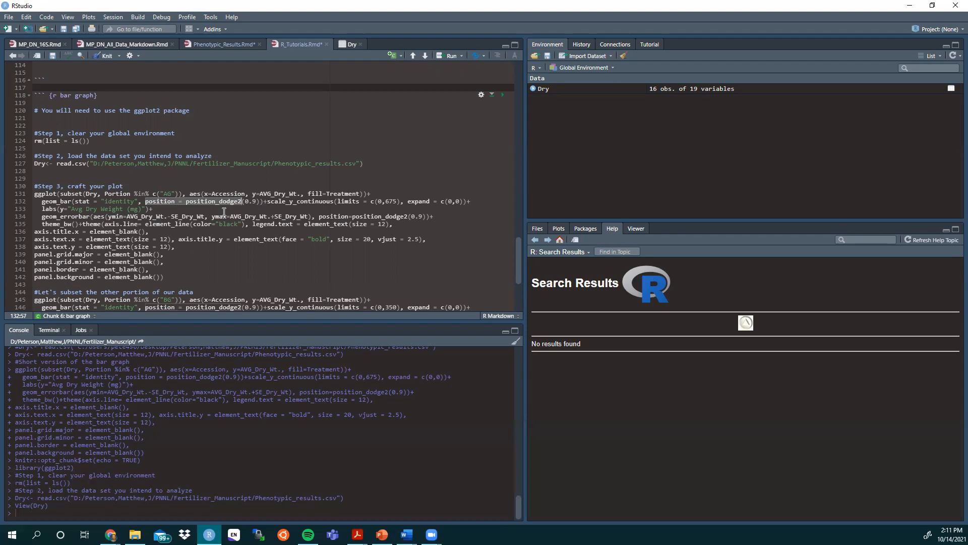
click(211, 194)
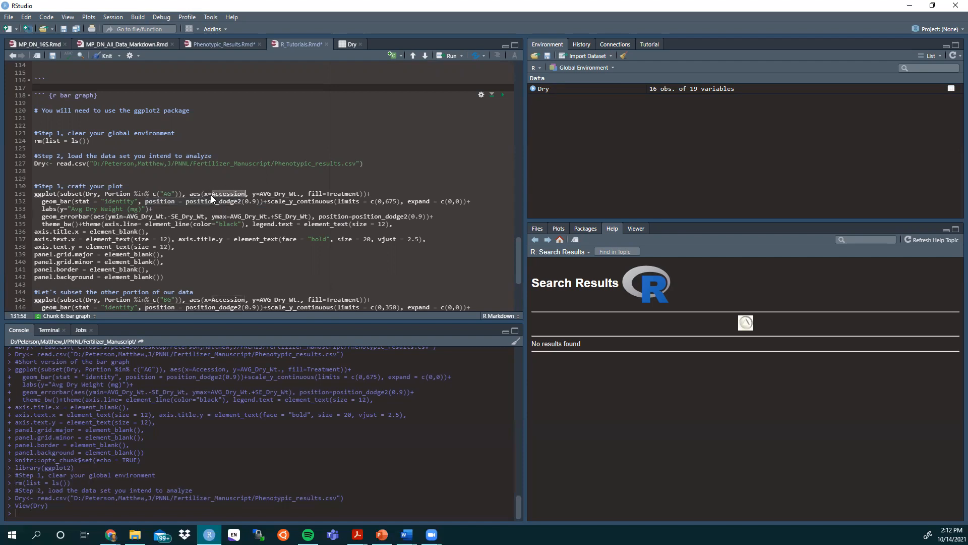
click(195, 201)
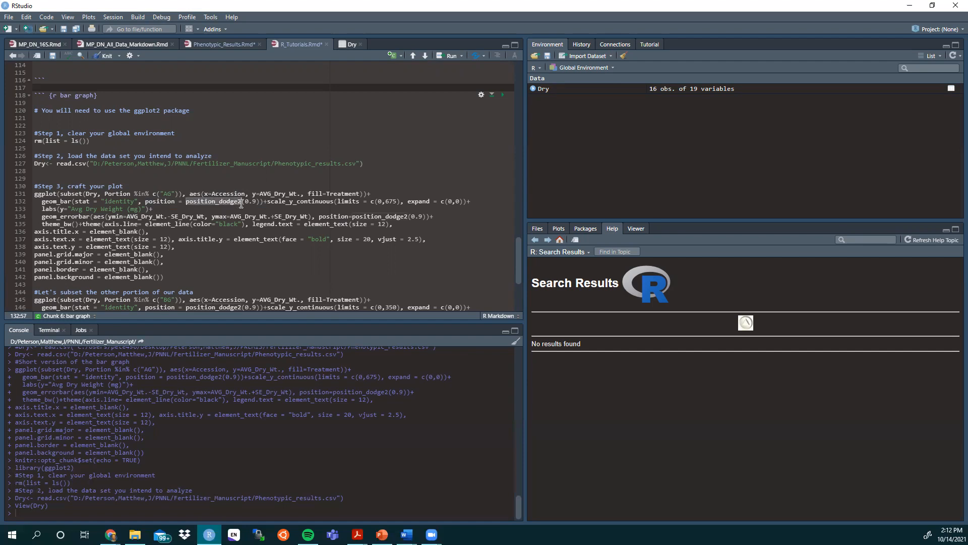
mouse_move(221, 201)
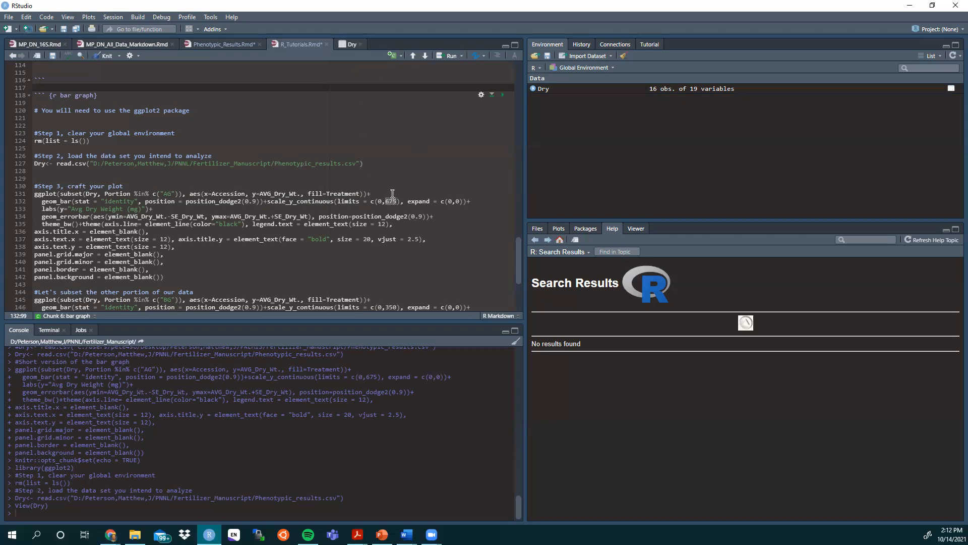
mouse_move(391, 184)
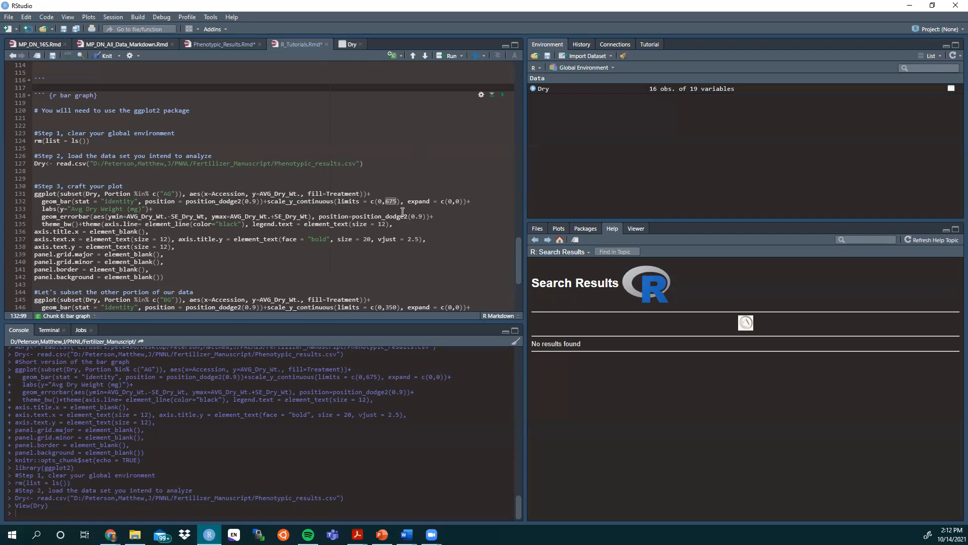
mouse_move(428, 197)
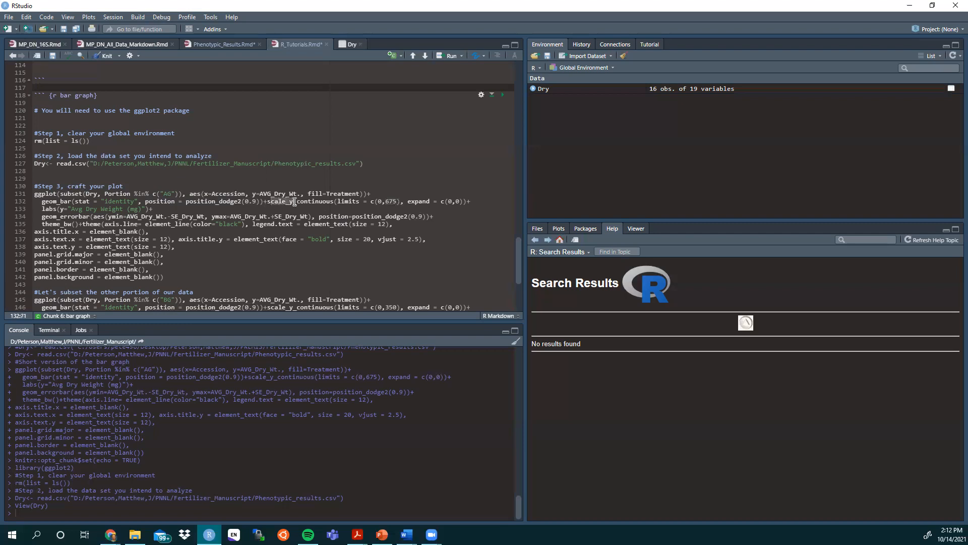
mouse_move(445, 209)
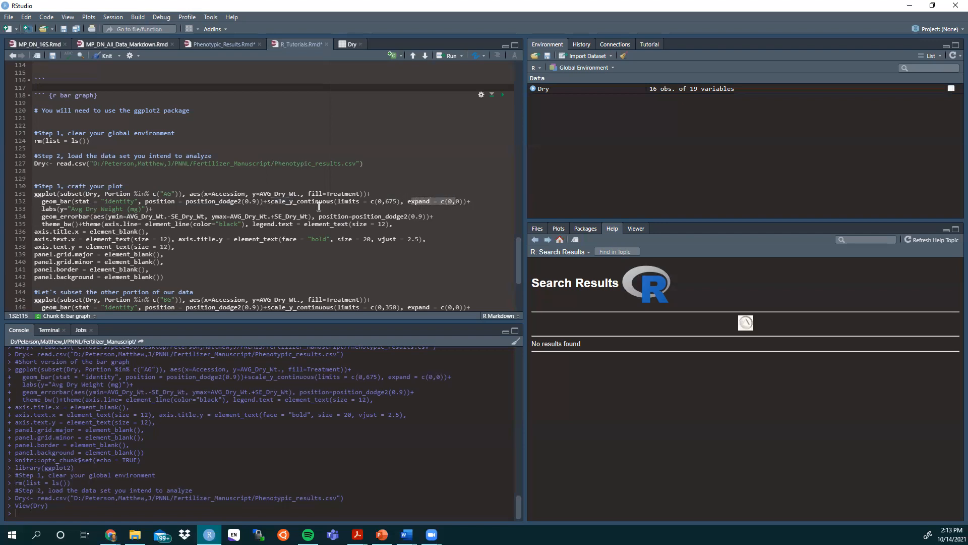
mouse_move(38, 208)
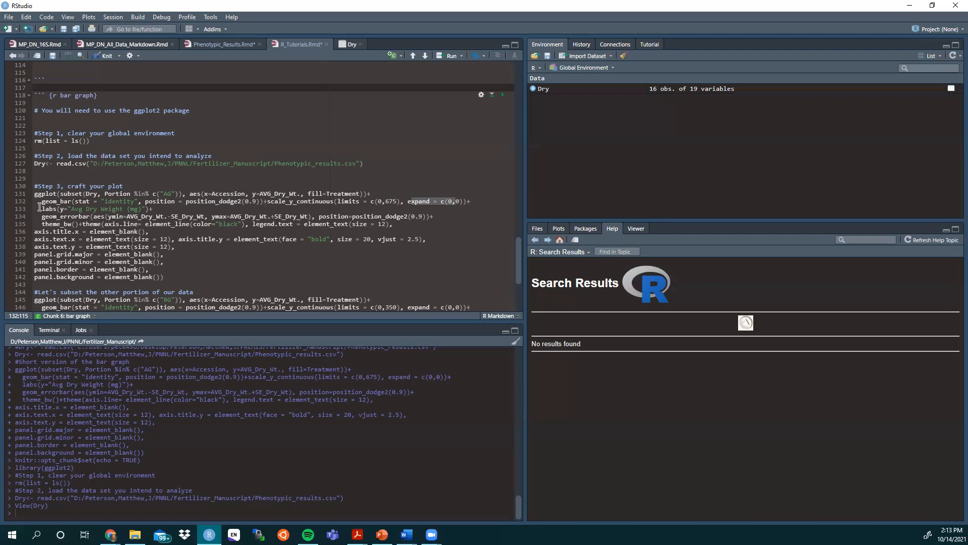
click(69, 209)
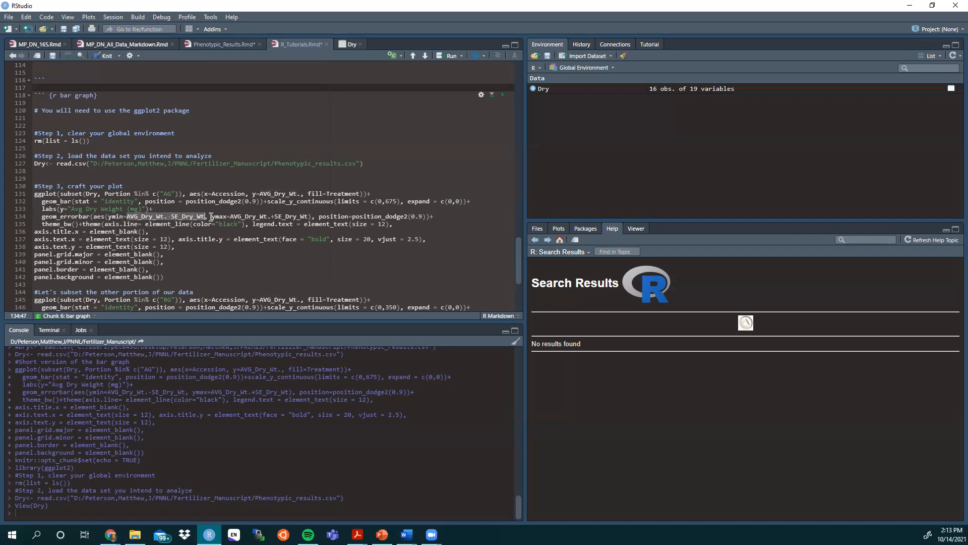
click(229, 216)
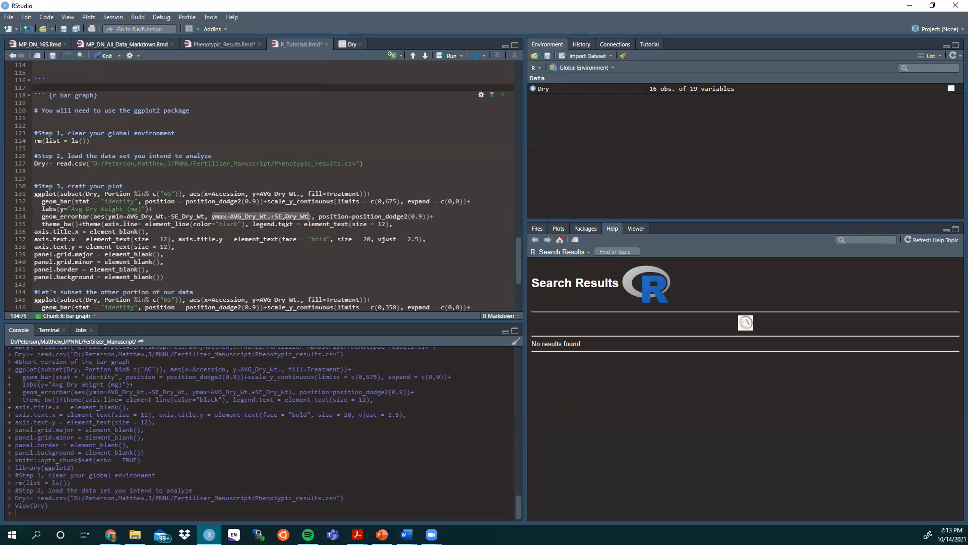
mouse_move(224, 222)
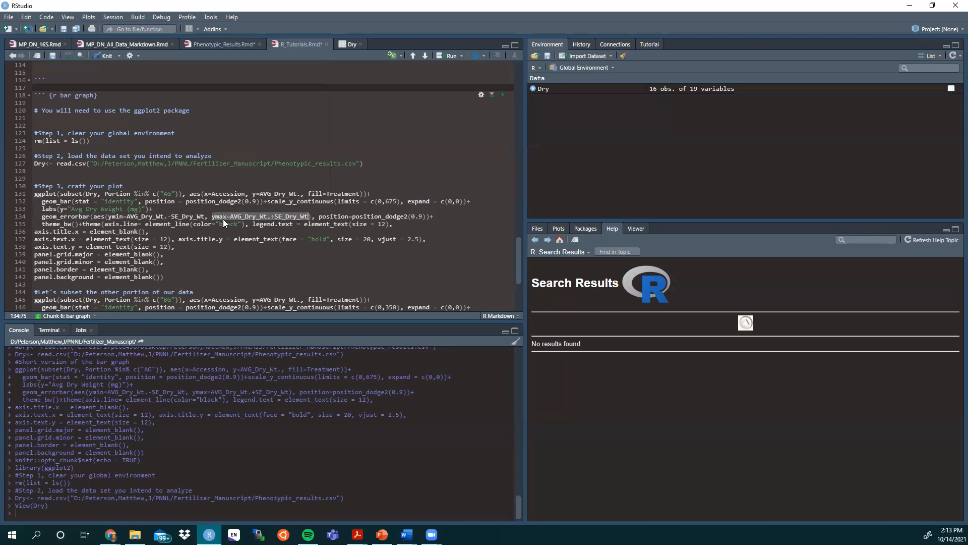
mouse_move(225, 214)
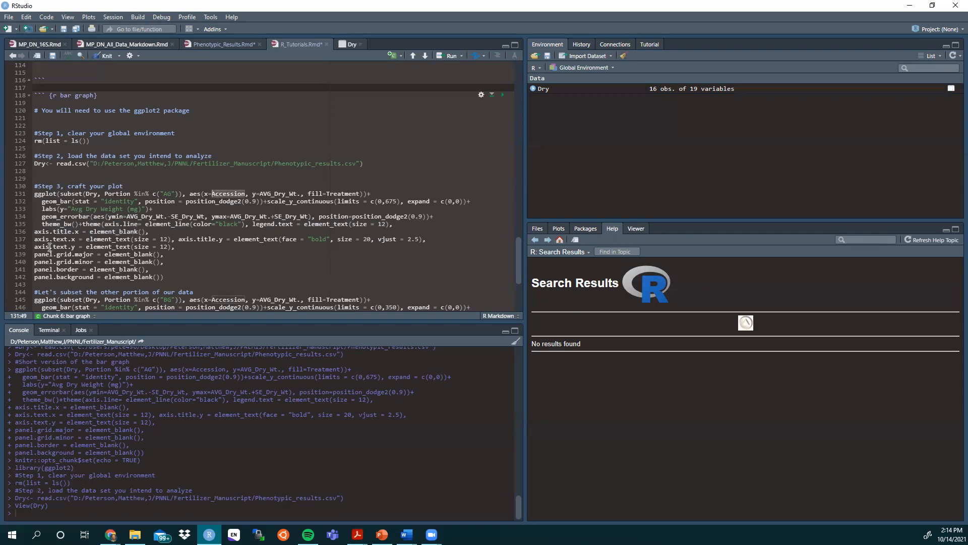
click(162, 239)
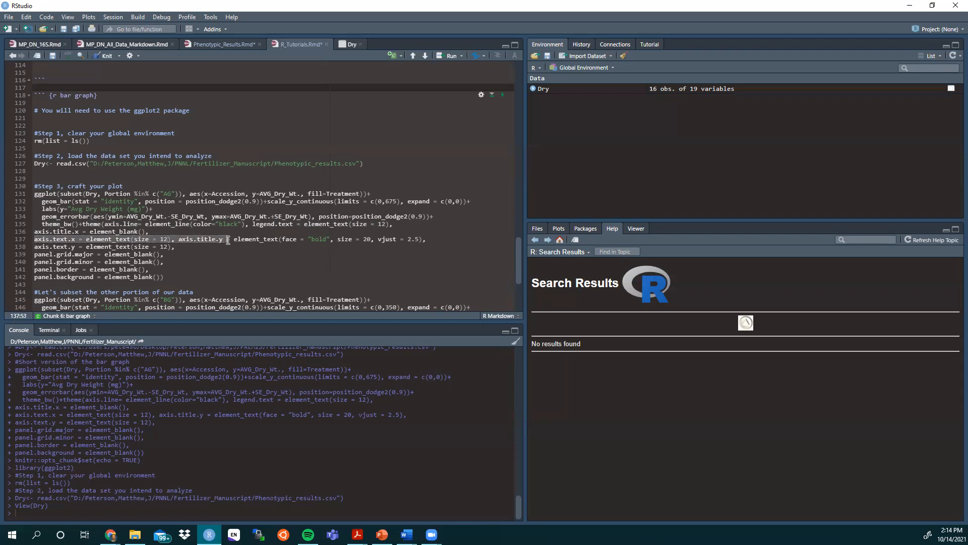
mouse_move(253, 243)
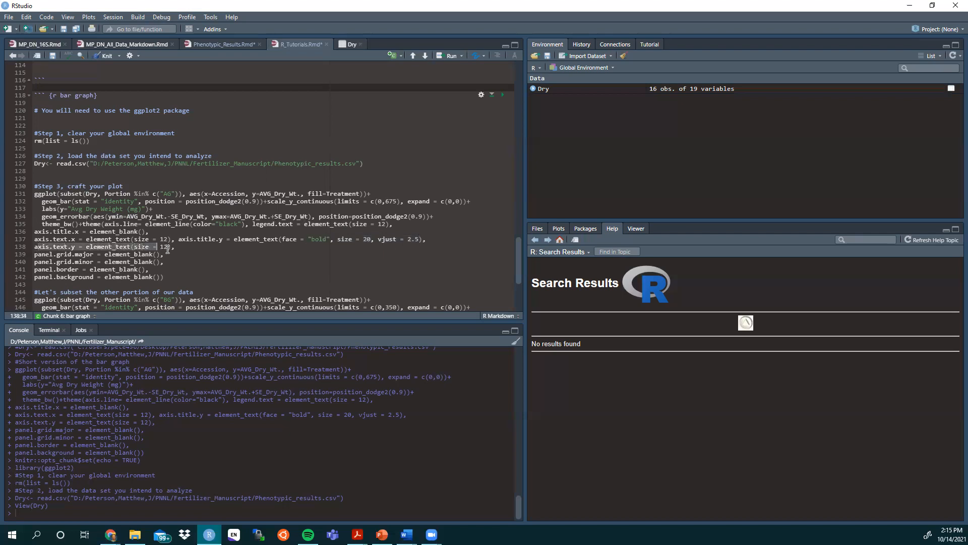
click(91, 254)
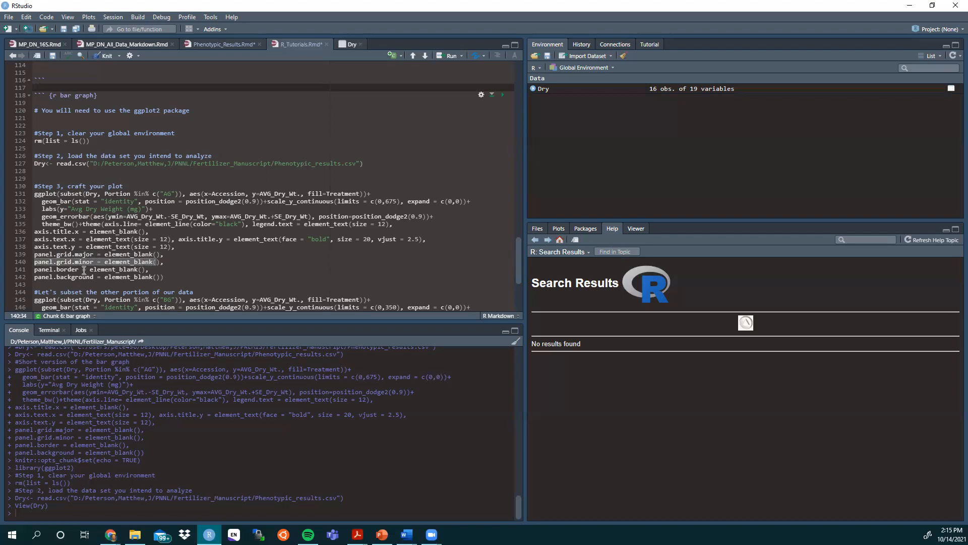
click(125, 269)
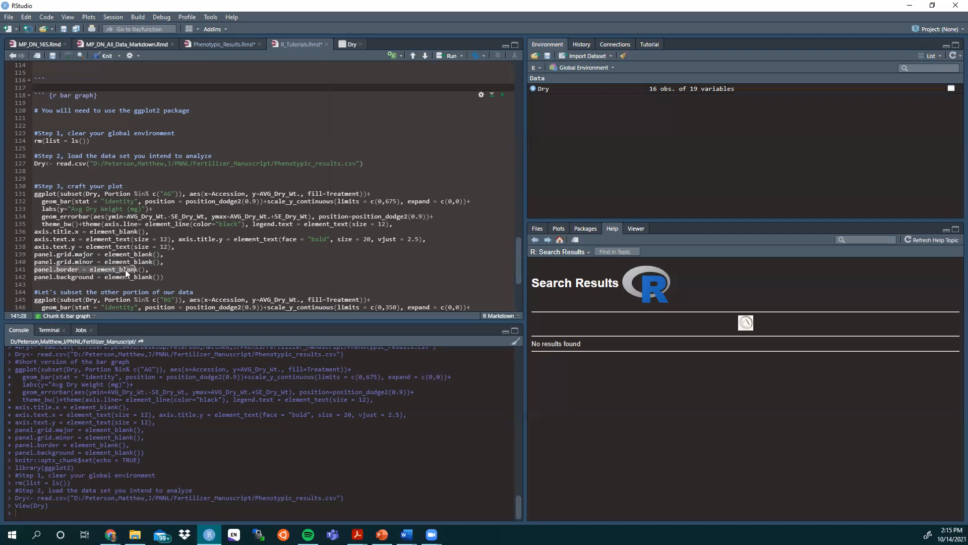
click(160, 276)
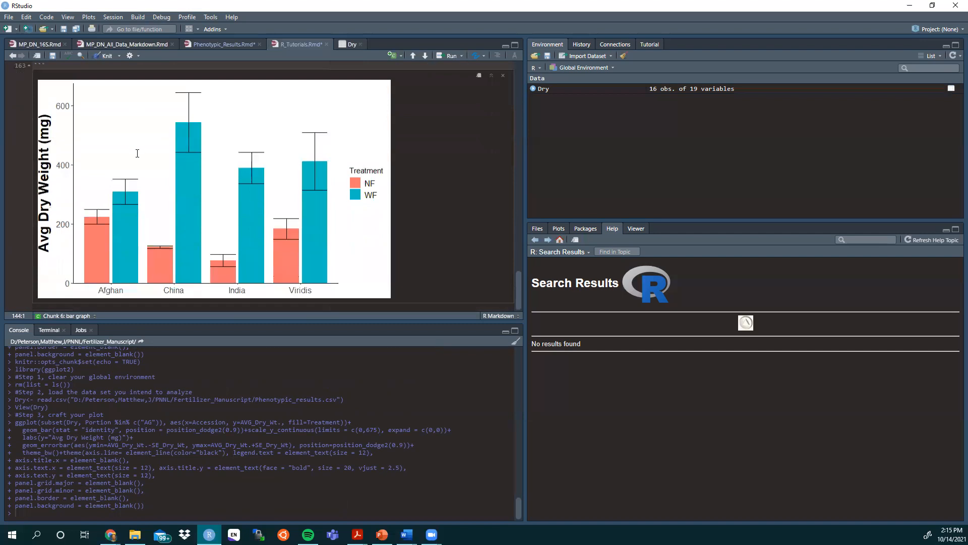
mouse_move(52, 105)
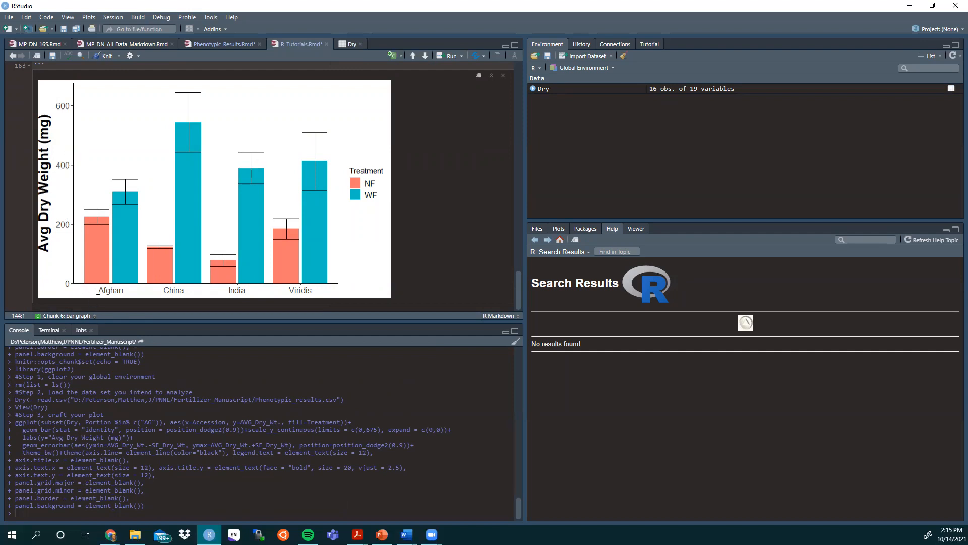
mouse_move(94, 296)
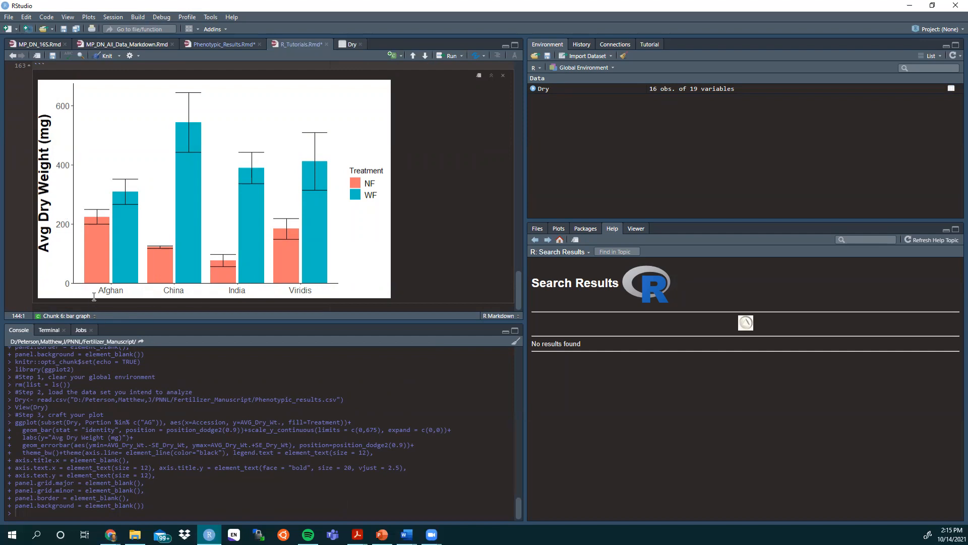
mouse_move(24, 278)
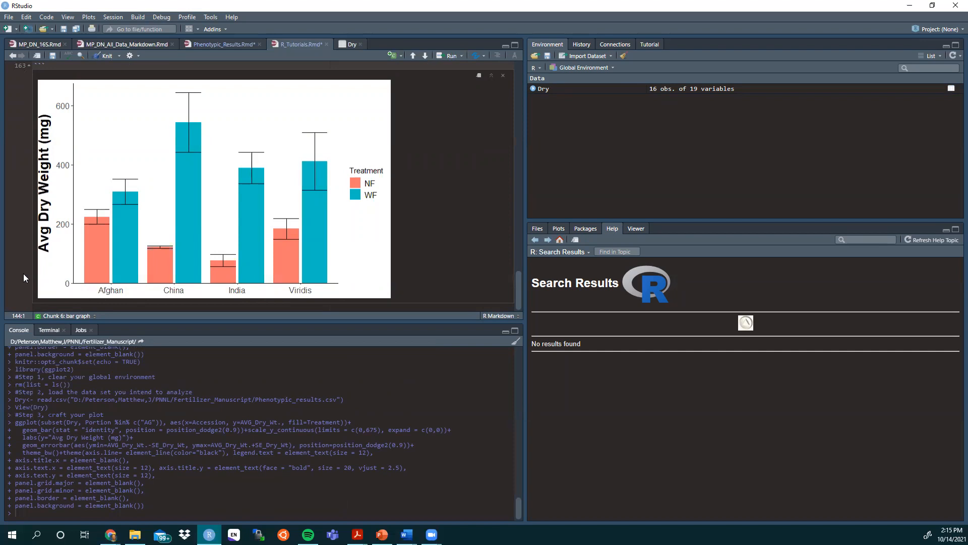
mouse_move(62, 100)
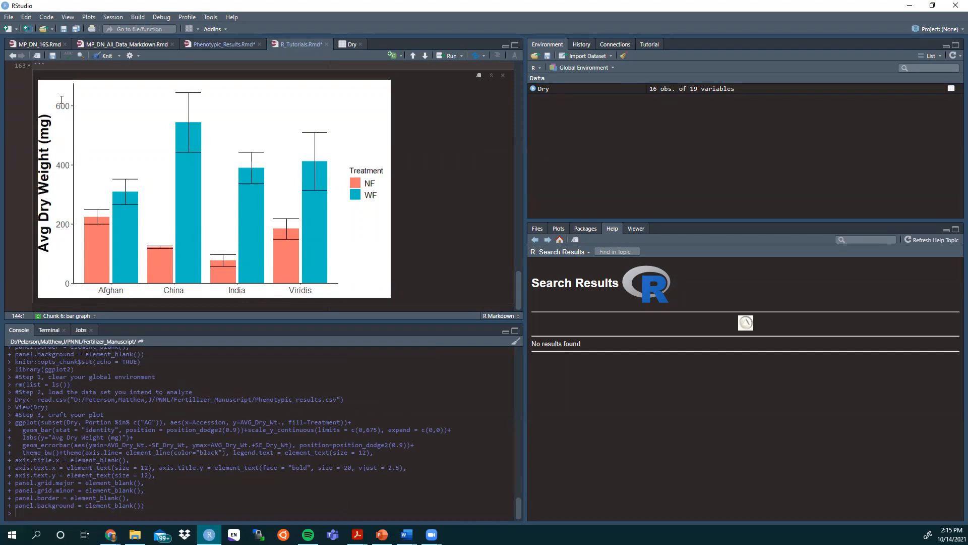
mouse_move(51, 130)
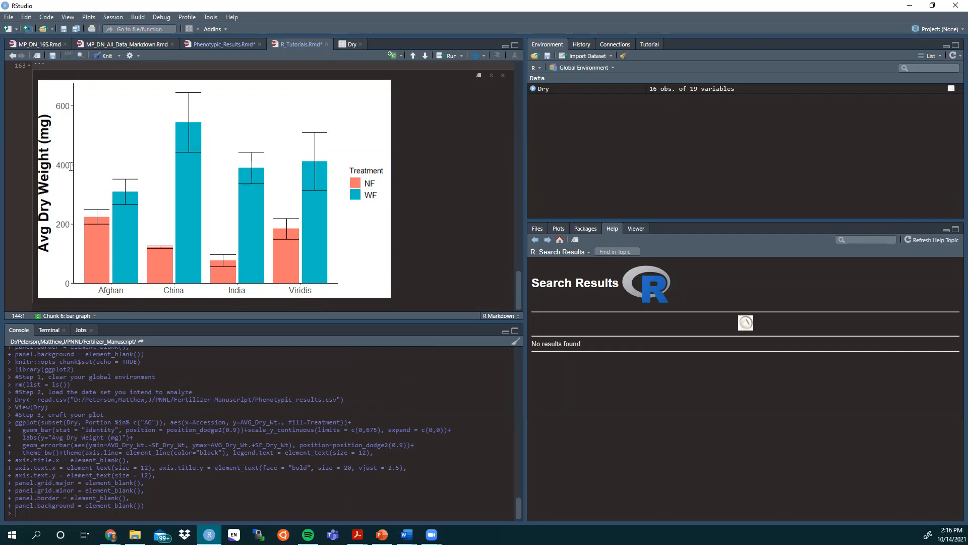
mouse_move(38, 148)
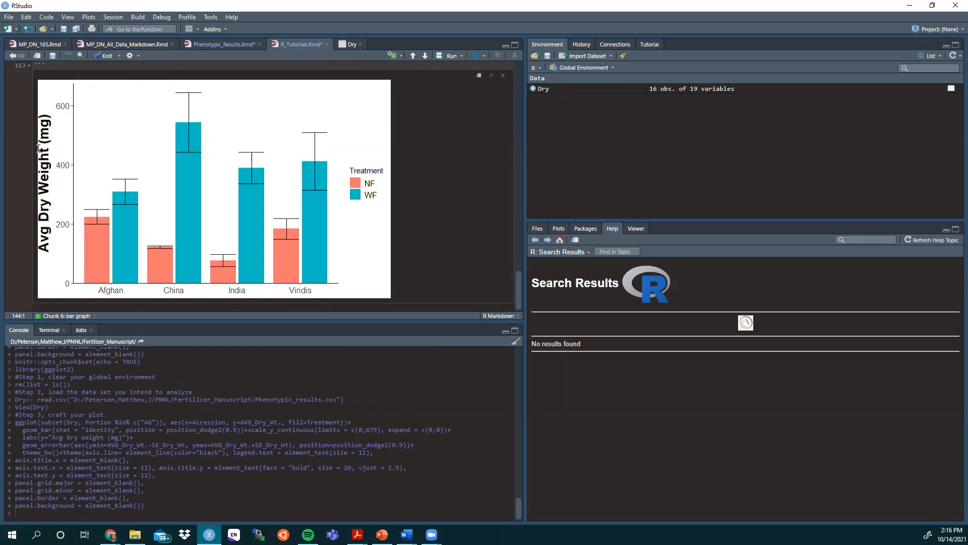
mouse_move(39, 289)
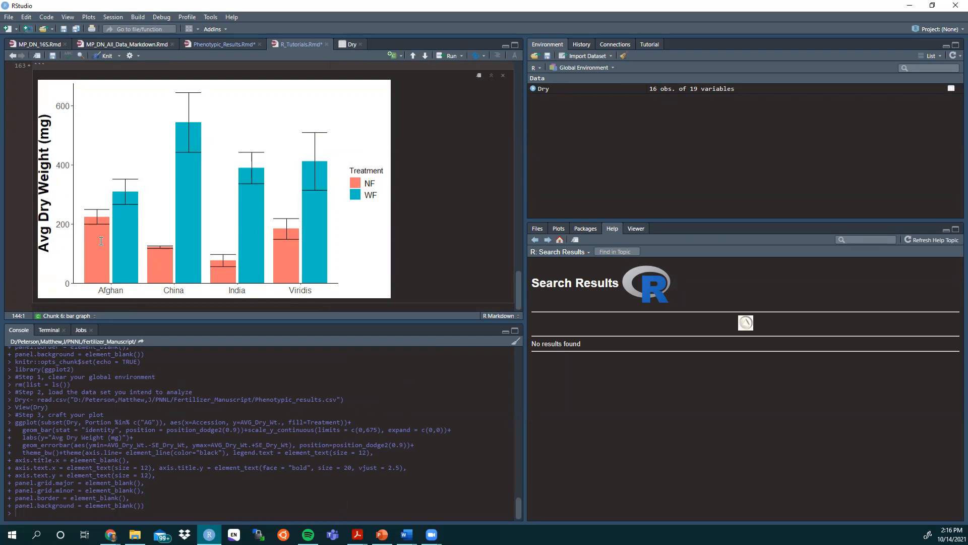
mouse_move(395, 200)
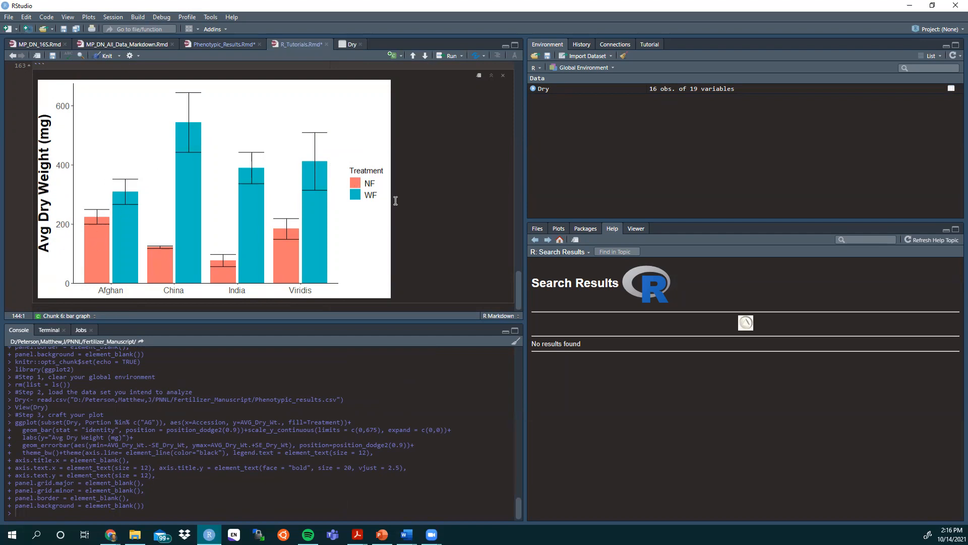
mouse_move(104, 243)
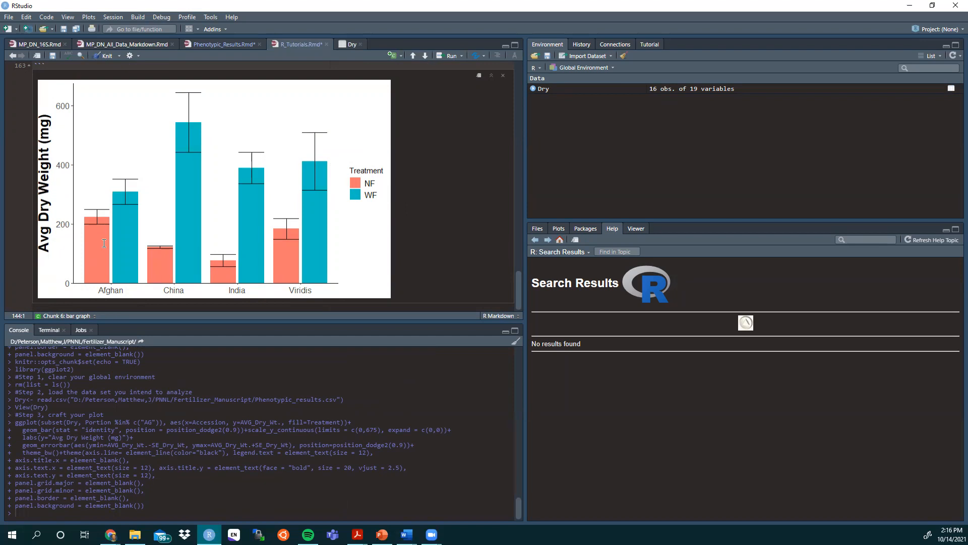
mouse_move(131, 235)
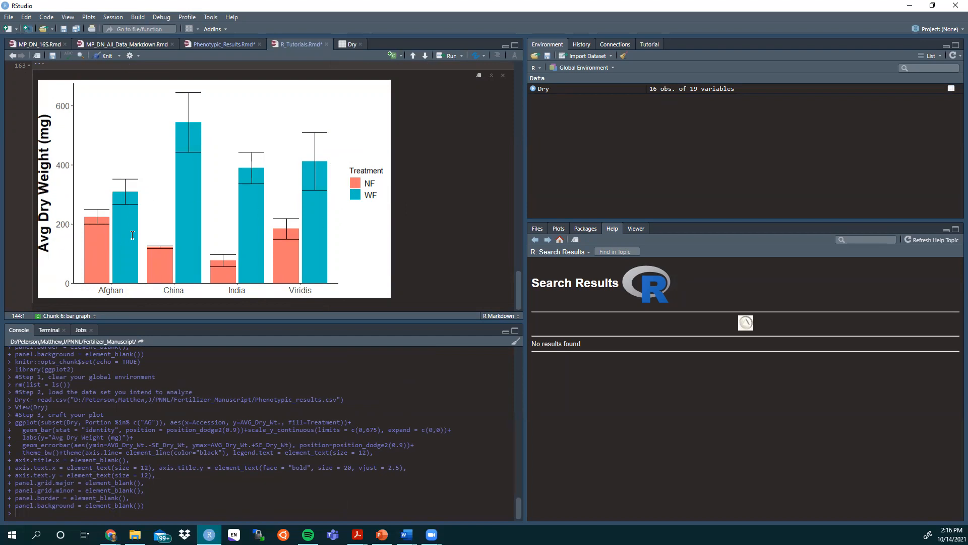
mouse_move(155, 258)
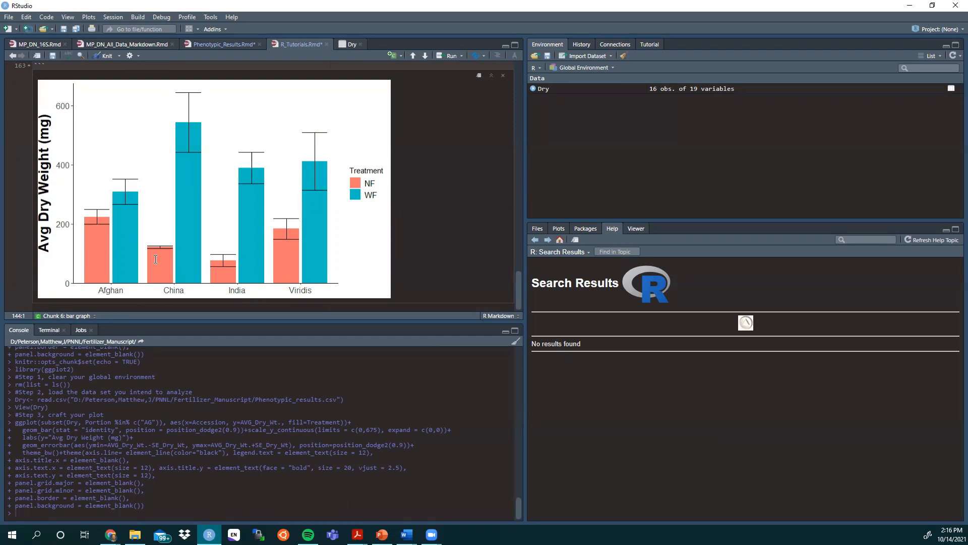
- Inspect the rendered above-ground bar graph, then scroll to the below-ground ggplot block
click(502, 76)
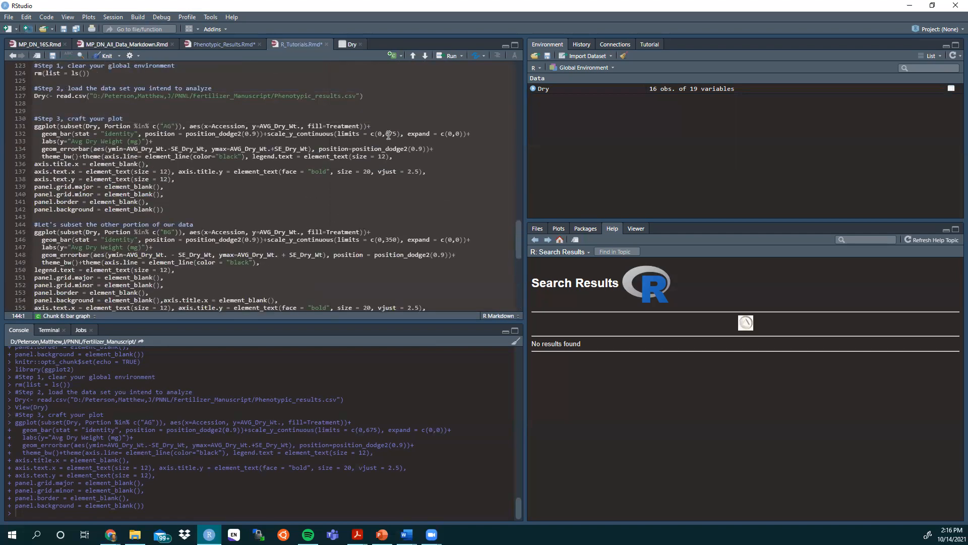
click(450, 56)
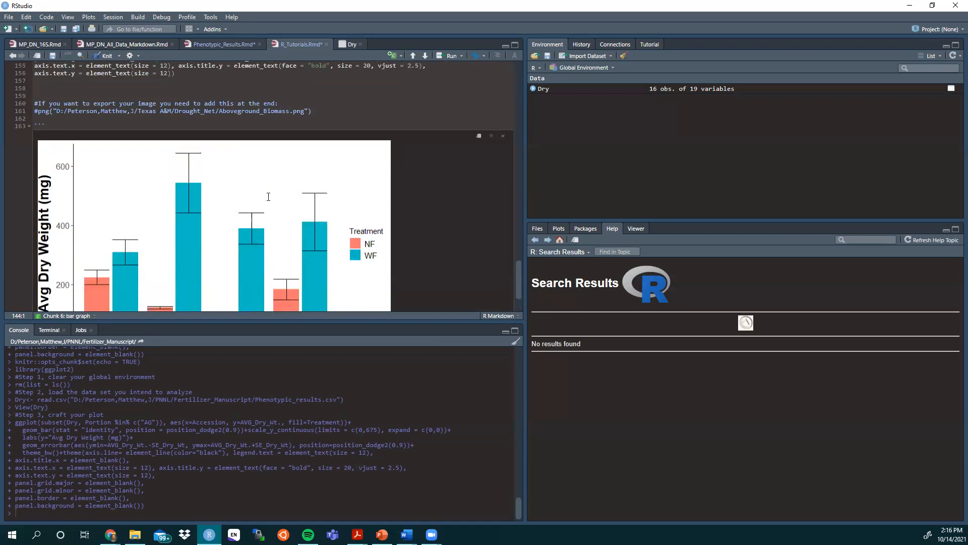
scroll(down, 3)
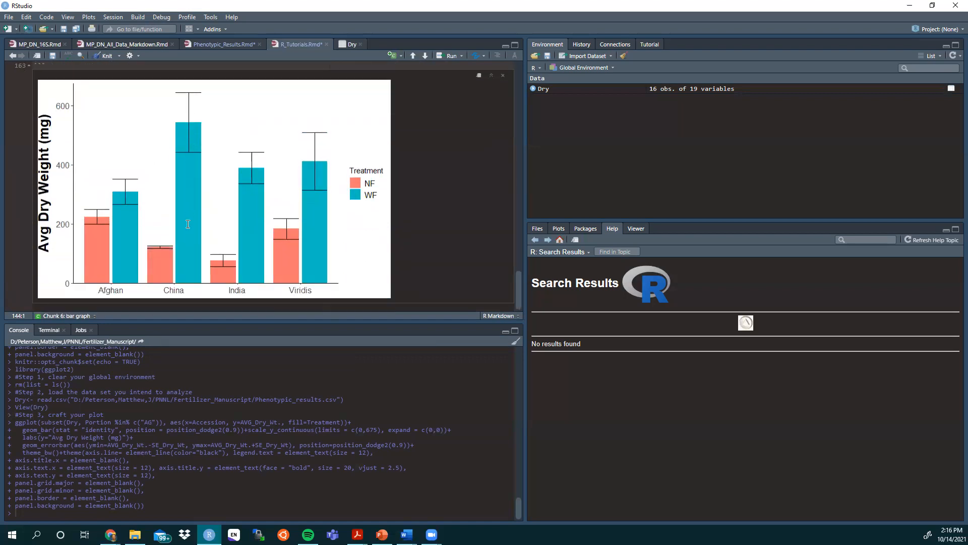
mouse_move(198, 93)
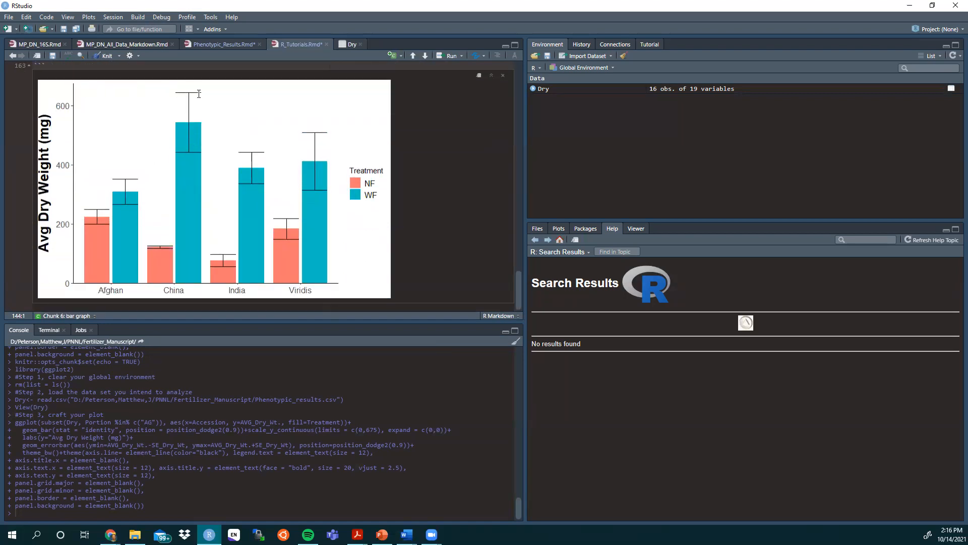
mouse_move(165, 83)
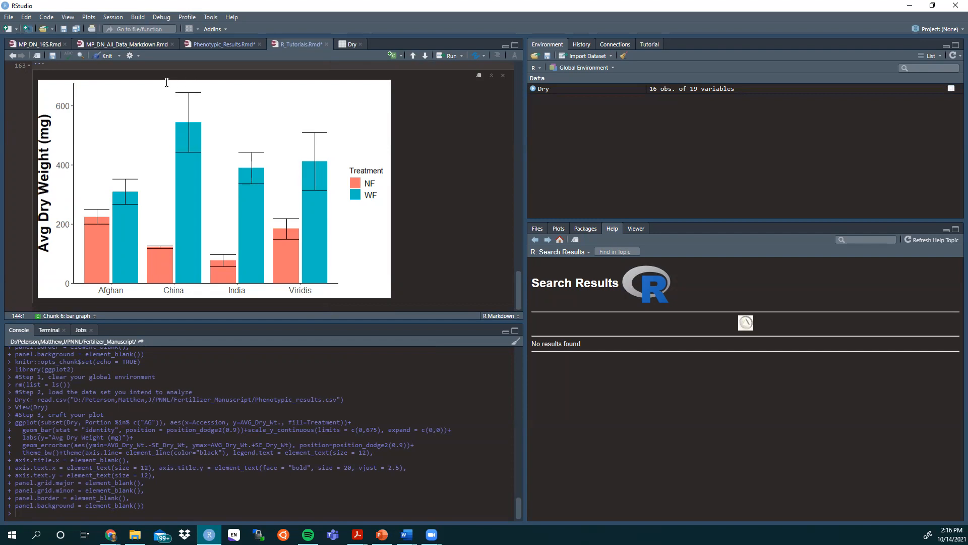
mouse_move(147, 81)
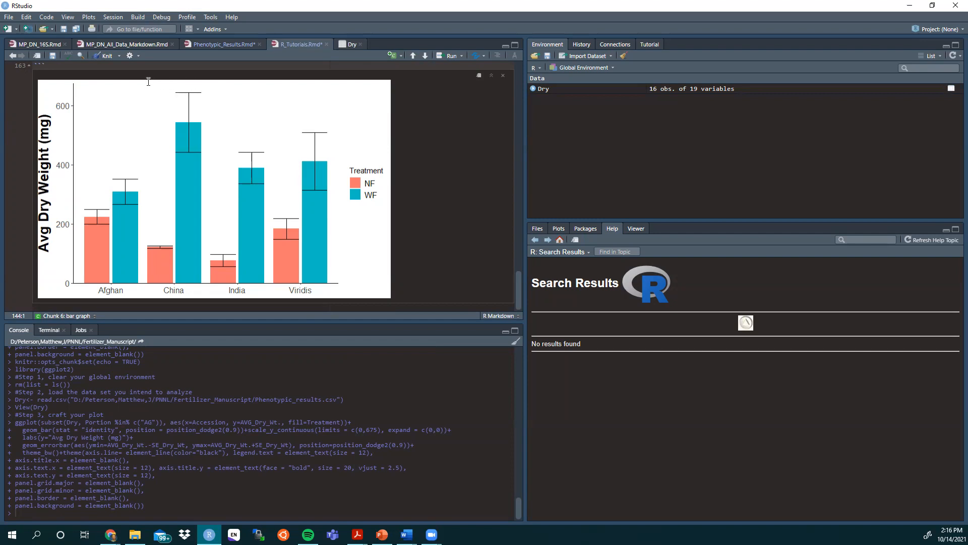
mouse_move(158, 81)
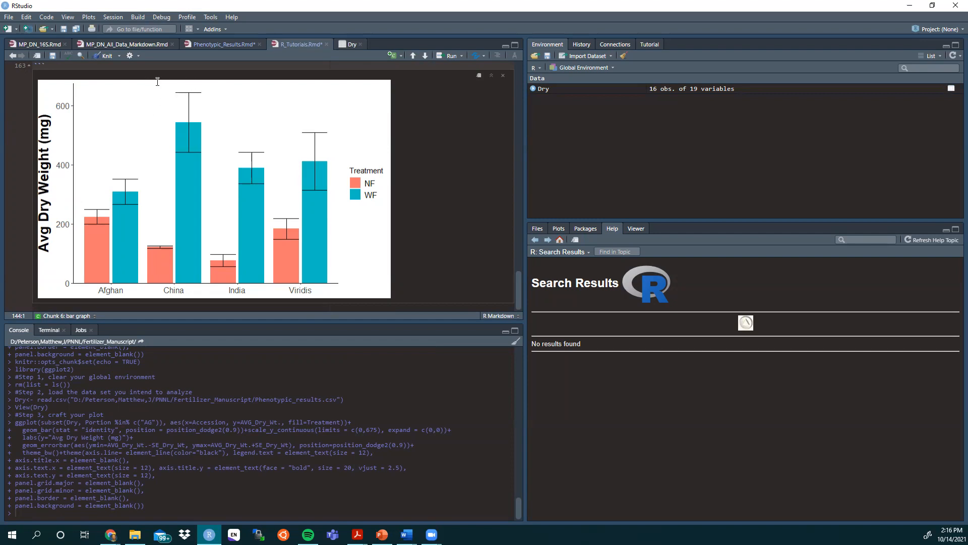
mouse_move(81, 180)
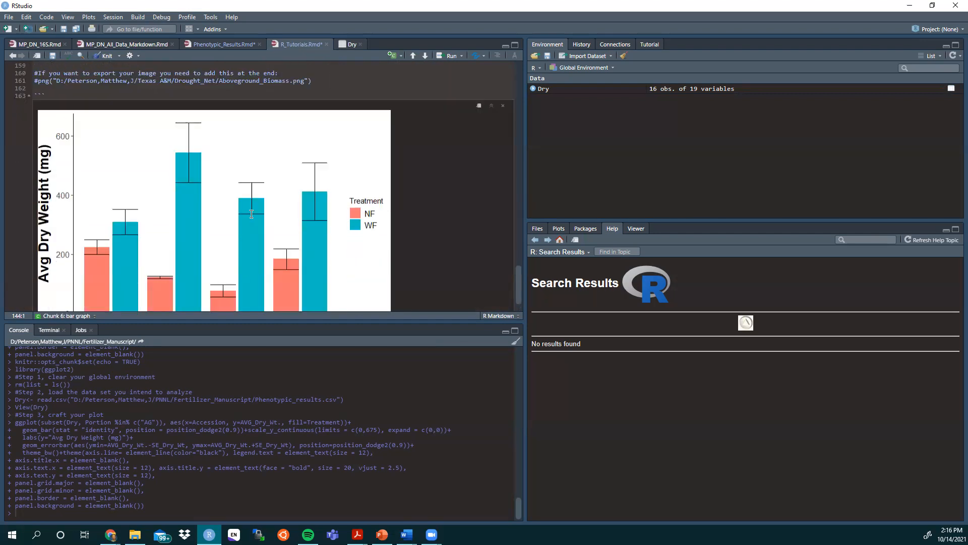
mouse_move(273, 209)
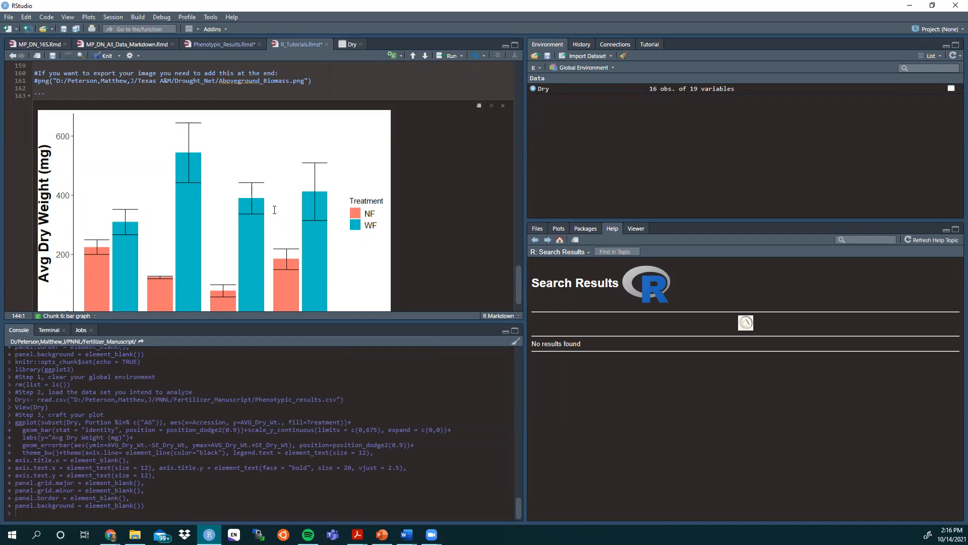
scroll(up, 3)
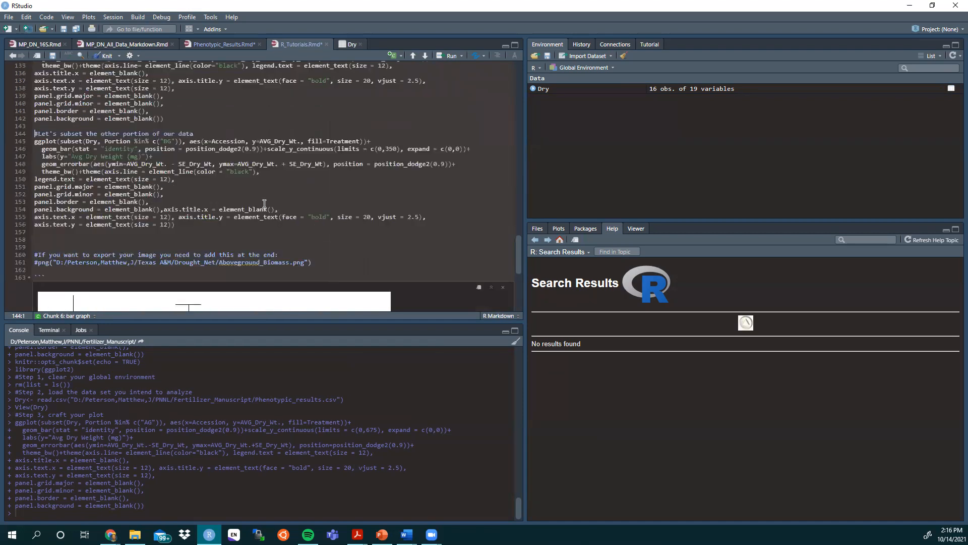
- Set scale_y_continuous limits to c(0,350) and select the BG ggplot block (lines 144–156) to run
scroll(up, 3)
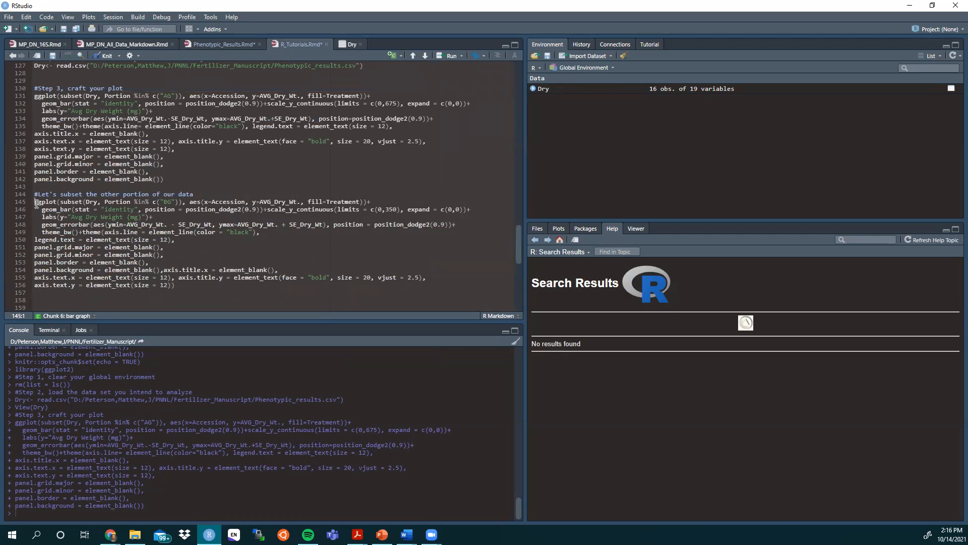
mouse_move(47, 202)
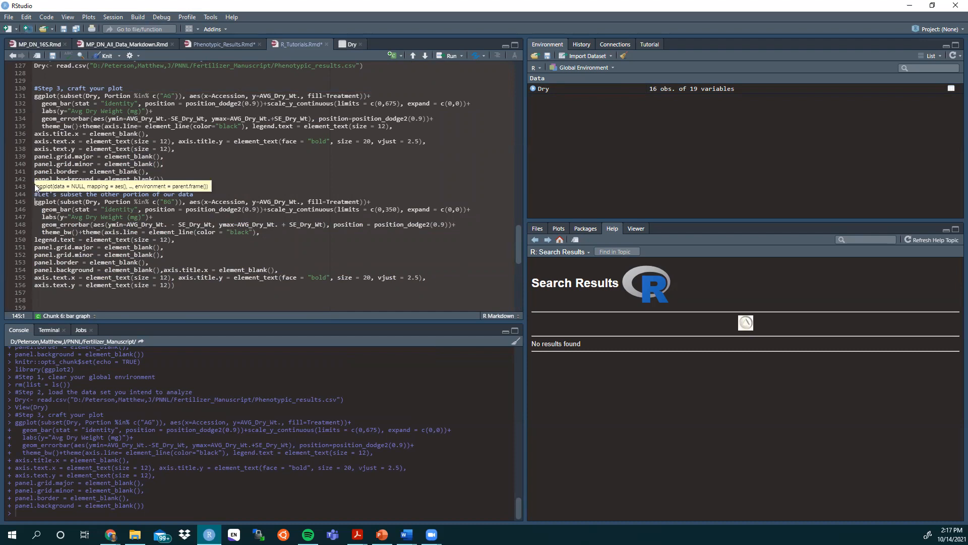
click(192, 194)
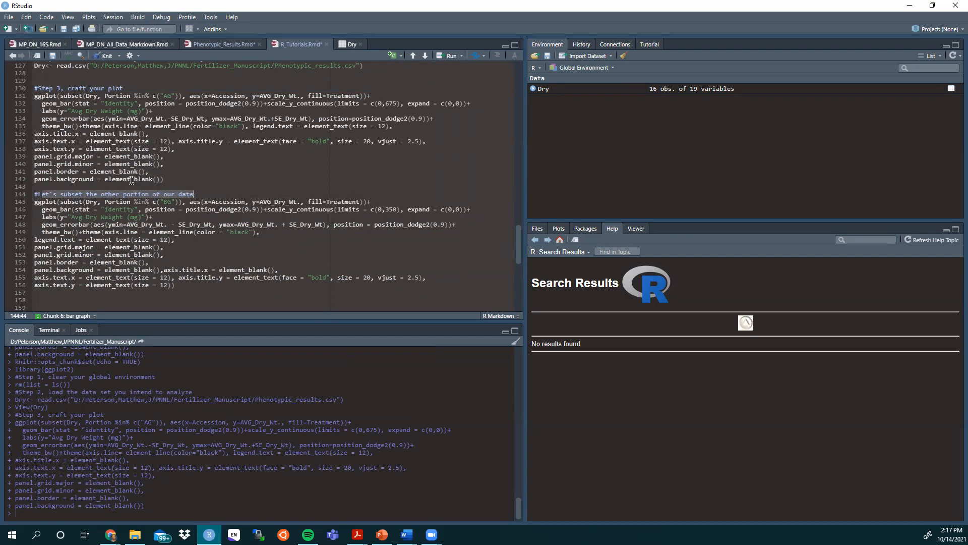
scroll(down, 3)
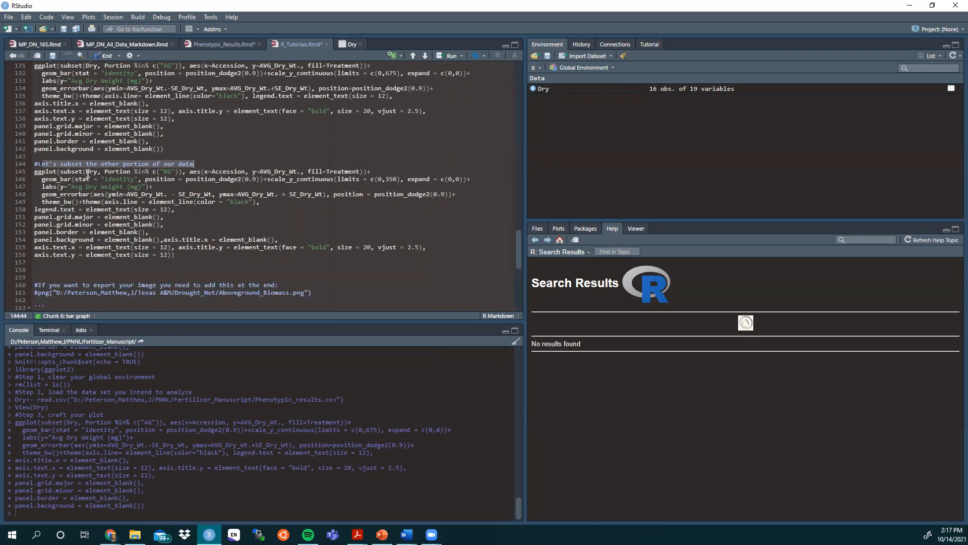
click(69, 172)
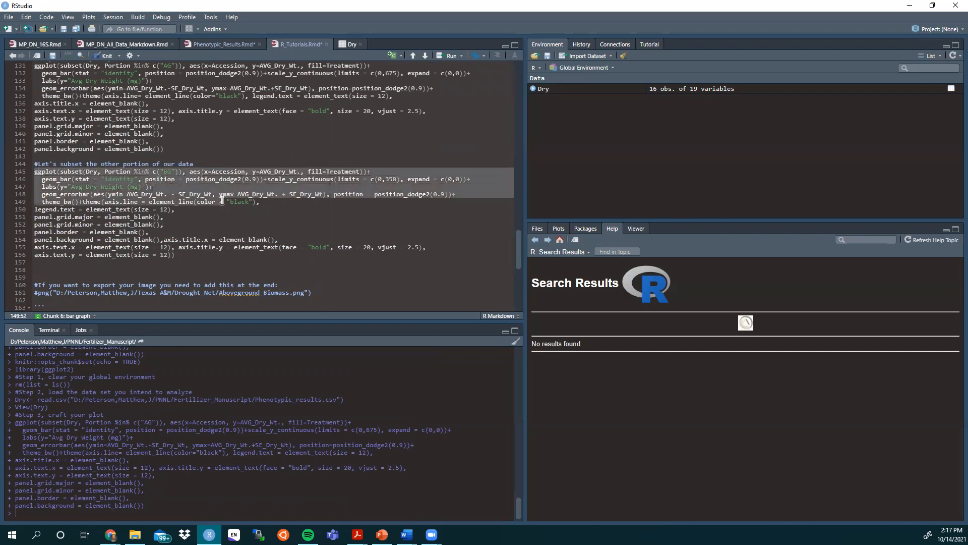
mouse_move(183, 171)
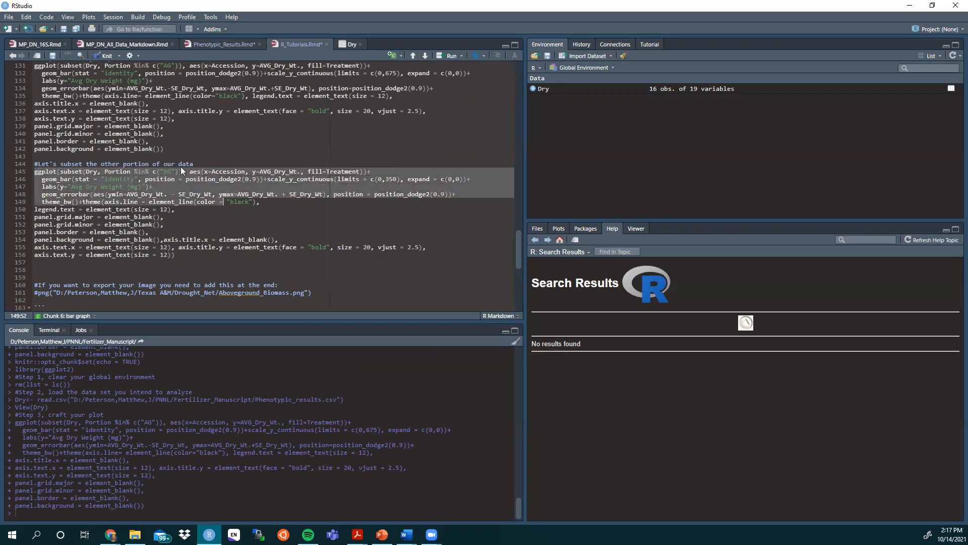
mouse_move(160, 180)
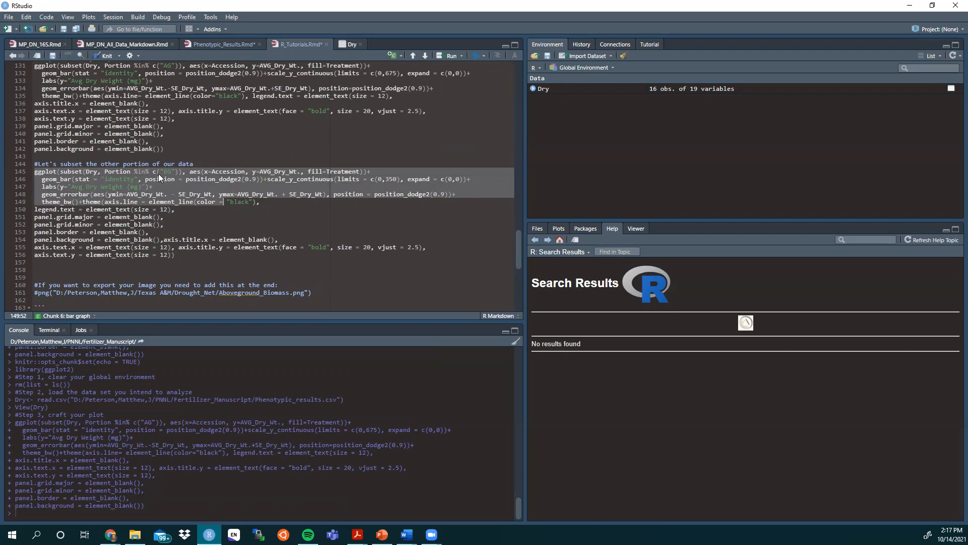
mouse_move(171, 65)
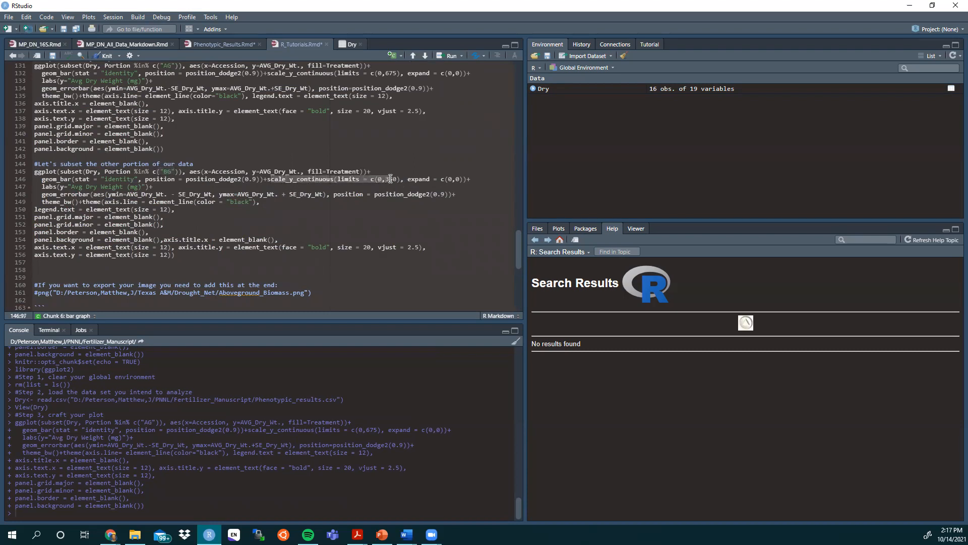
text(50)
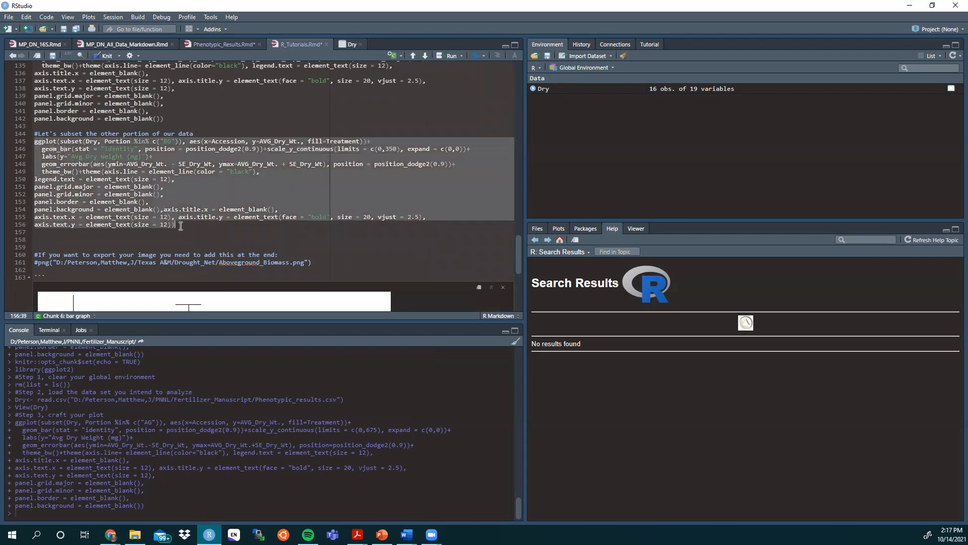
click(52, 141)
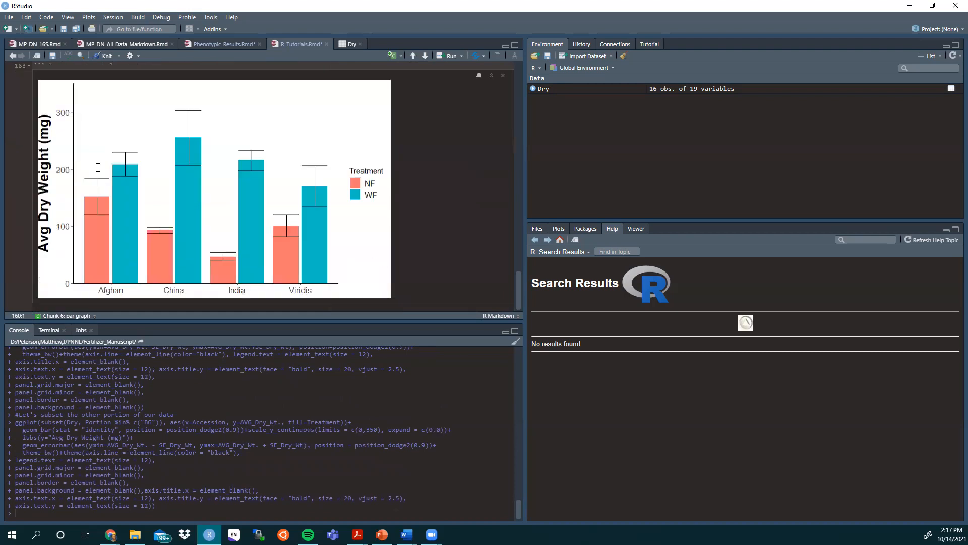
mouse_move(354, 213)
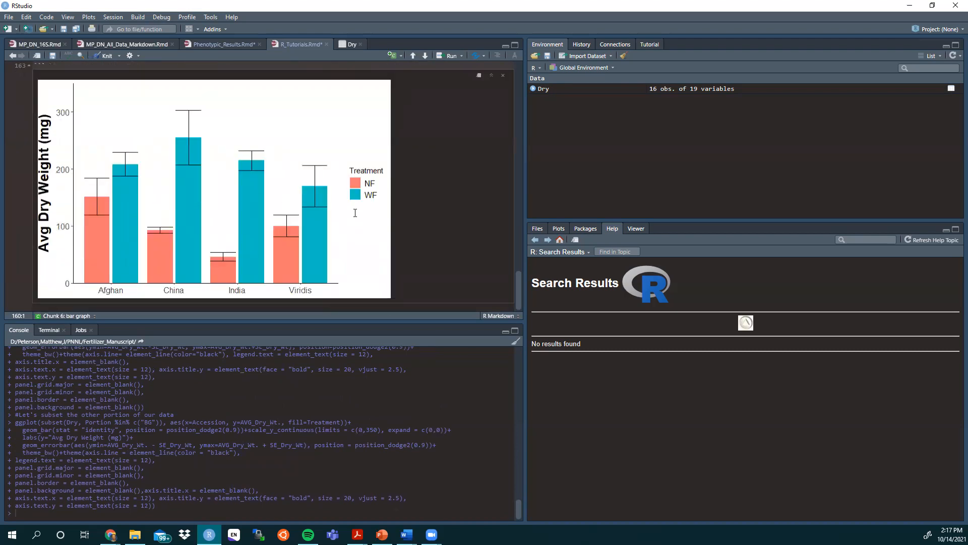
mouse_move(303, 194)
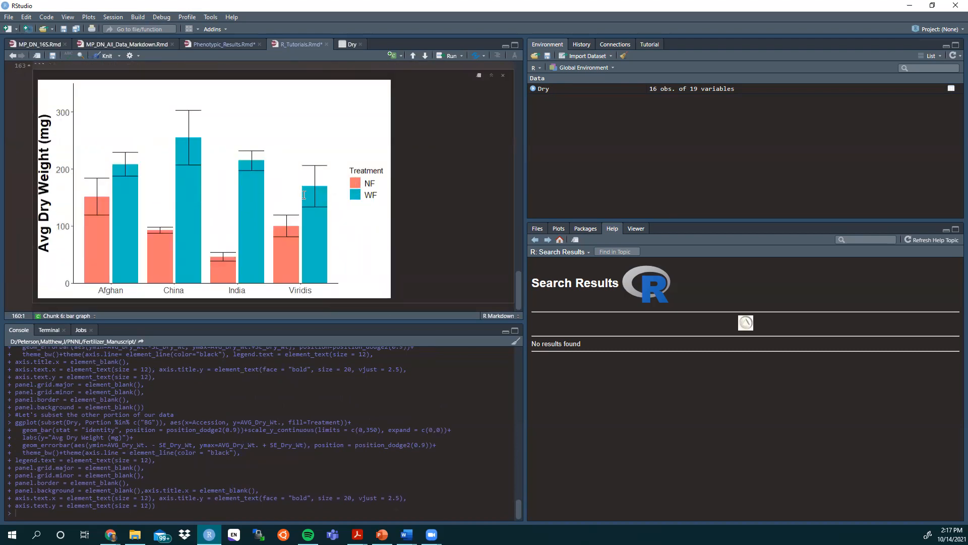
mouse_move(70, 255)
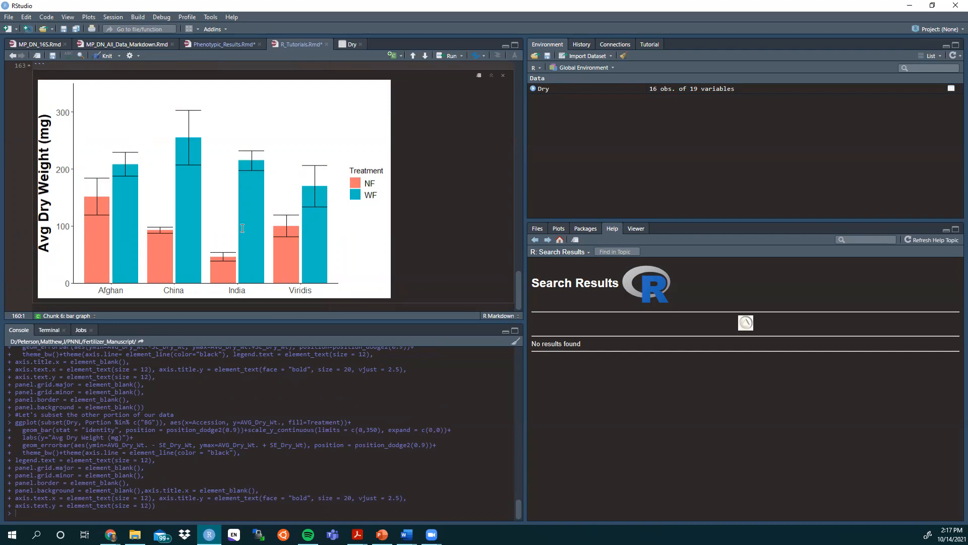
- Run the selected BG code to render the below-ground NF vs WF bar graph, then return to the code
click(502, 76)
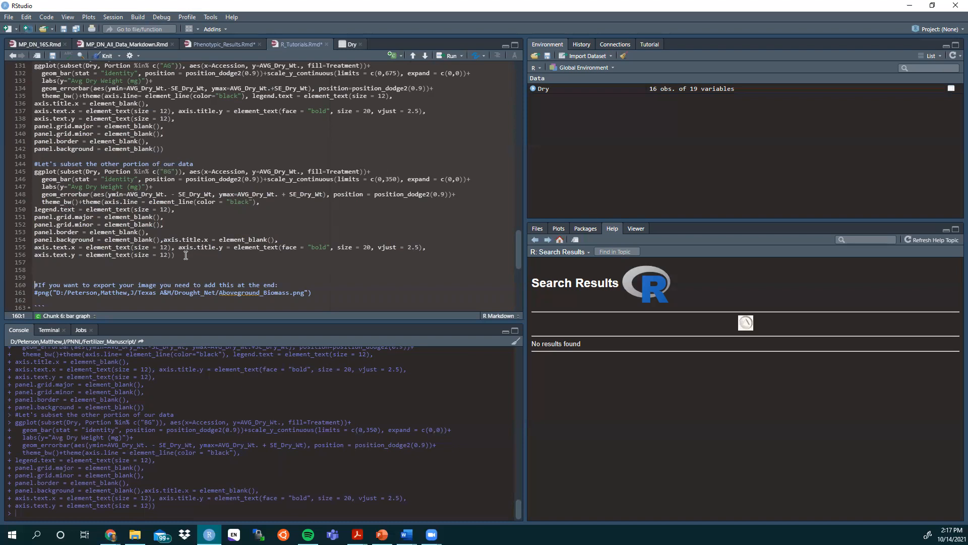
click(78, 293)
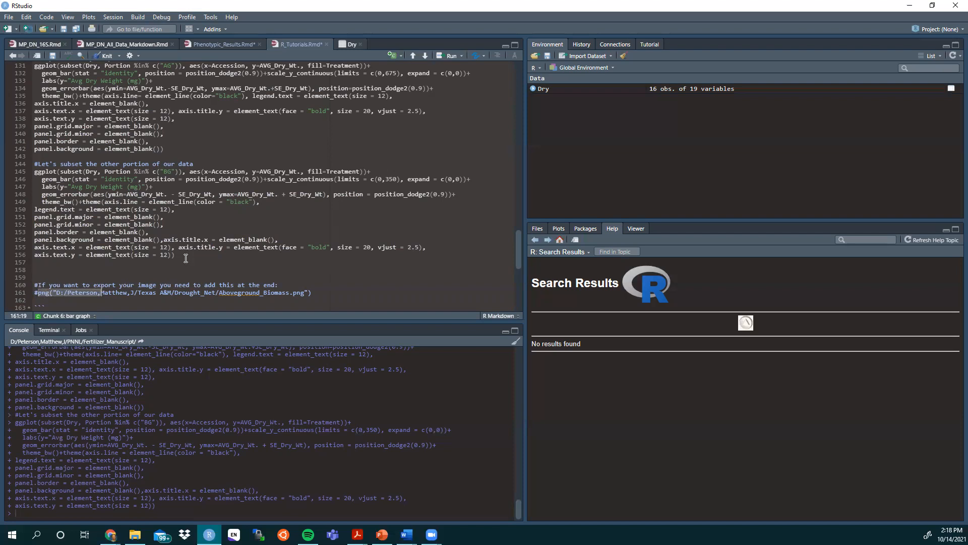
click(41, 292)
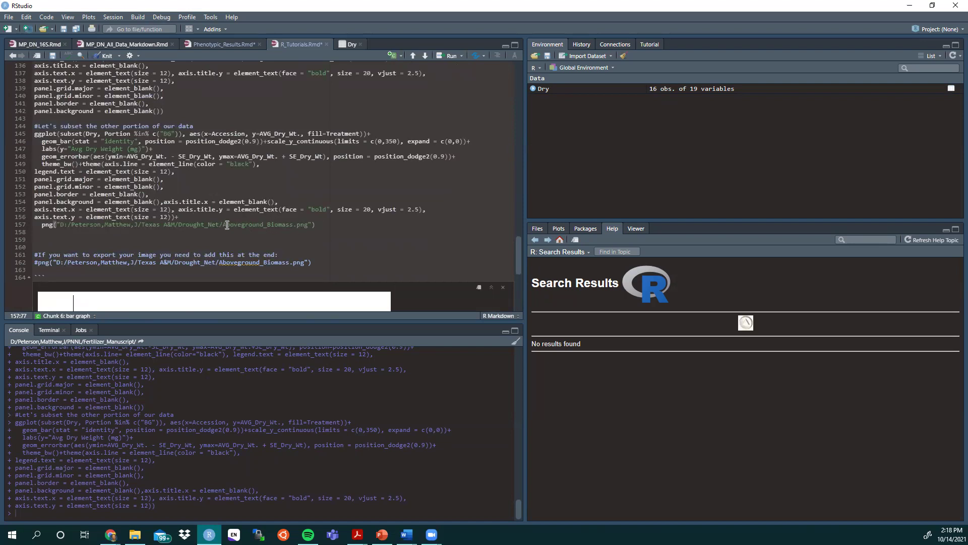
double_click(260, 224)
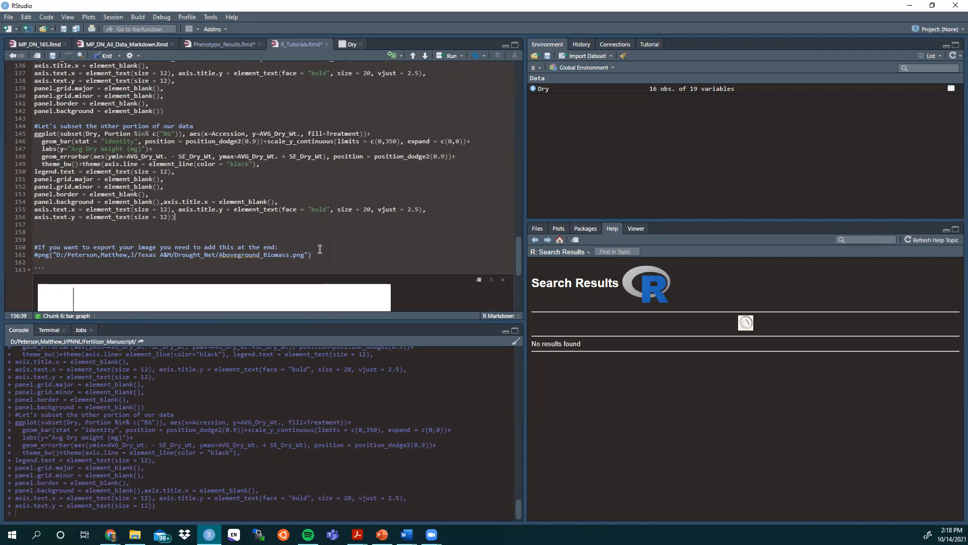
mouse_move(658, 58)
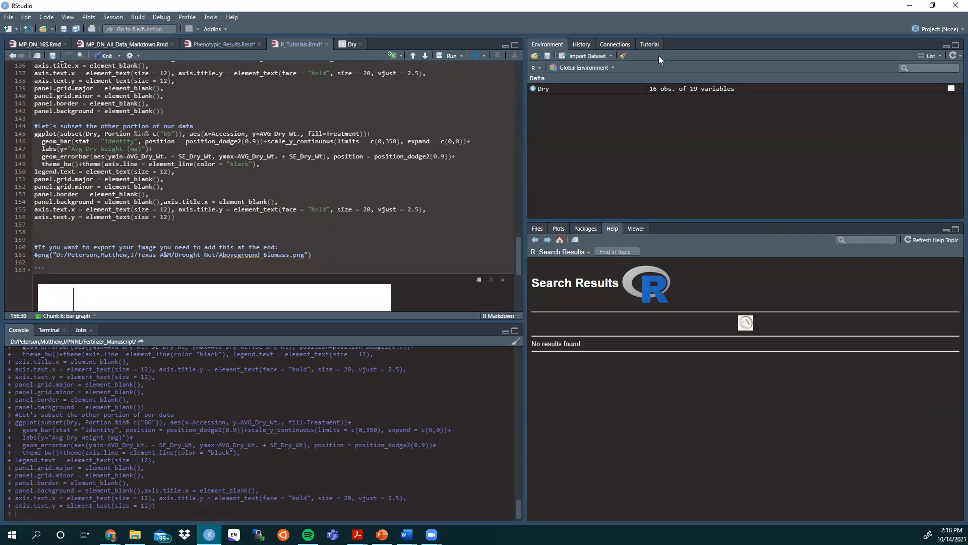
mouse_move(547, 56)
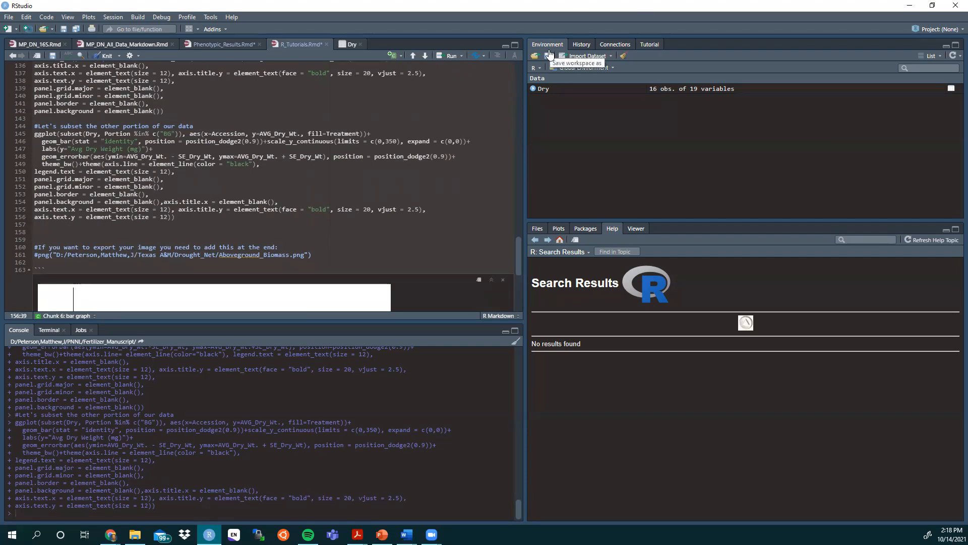
mouse_move(553, 5)
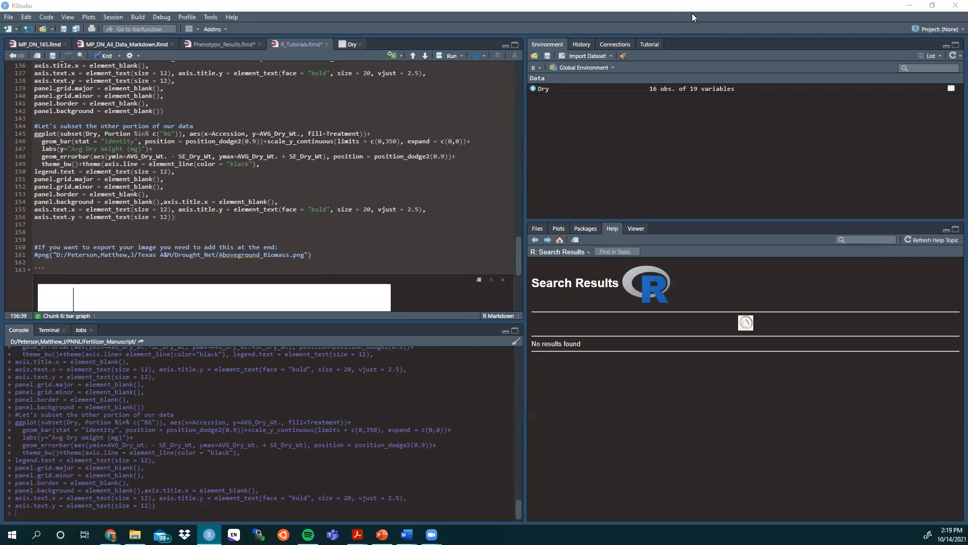
mouse_move(694, 17)
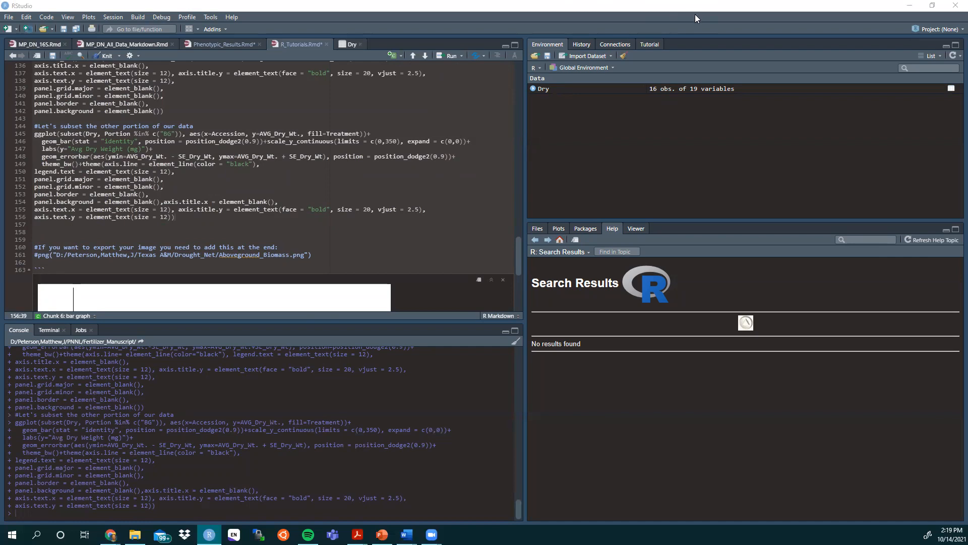